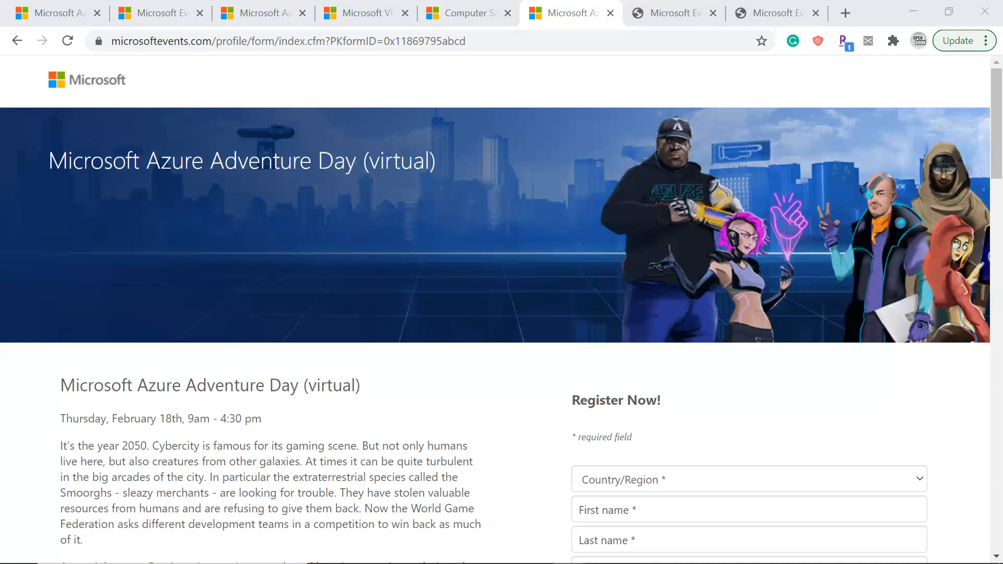
{"action": "mouse_move", "coordinate": [845, 13]}
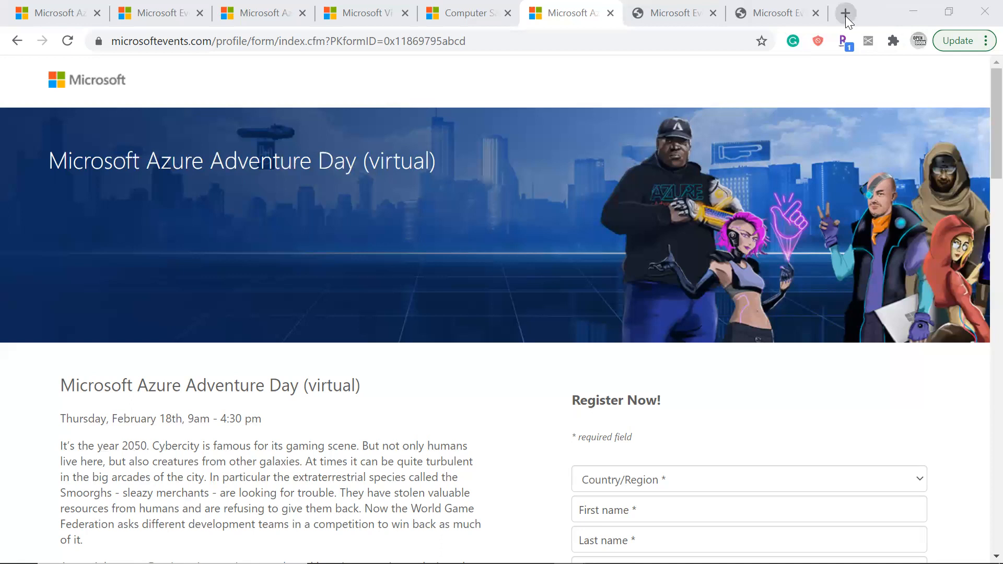
{"action": "mouse_move", "coordinate": [846, 14]}
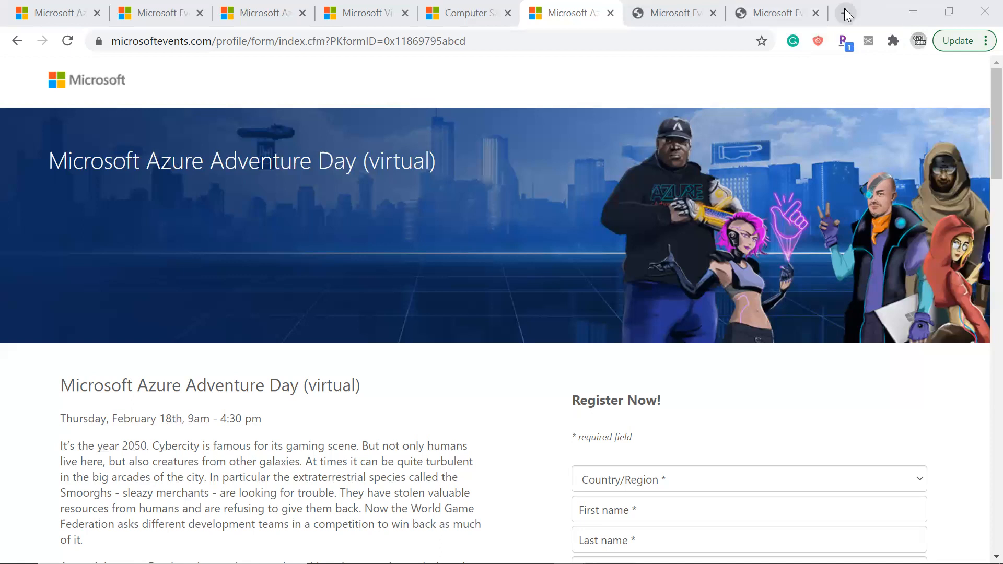
Step: Open a new tab and go to microsoft.com
{"action": "left_click", "coordinate": [846, 13]}
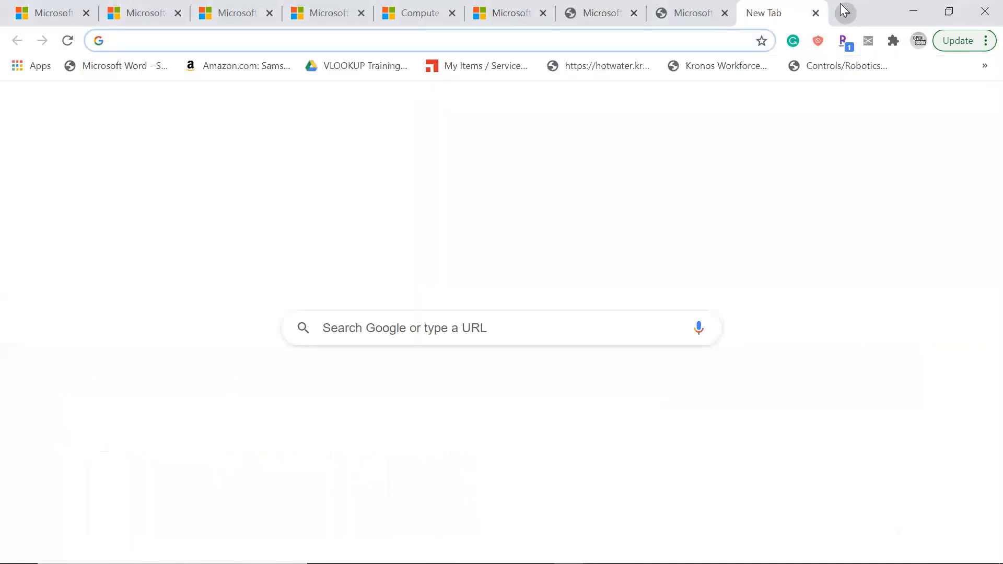
{"action": "type", "text": "microsoft.com/en-us/"}
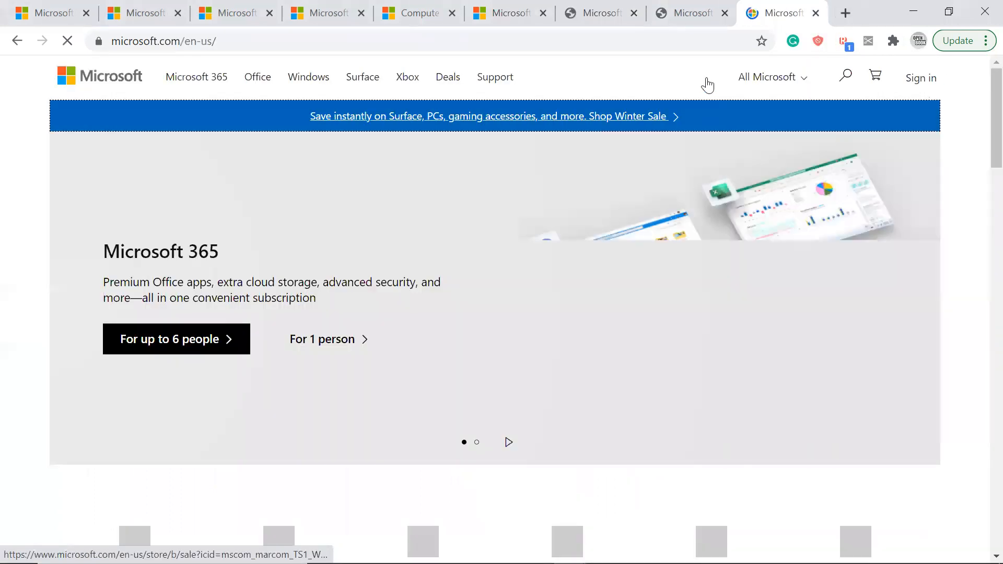
{"action": "left_click", "coordinate": [772, 77]}
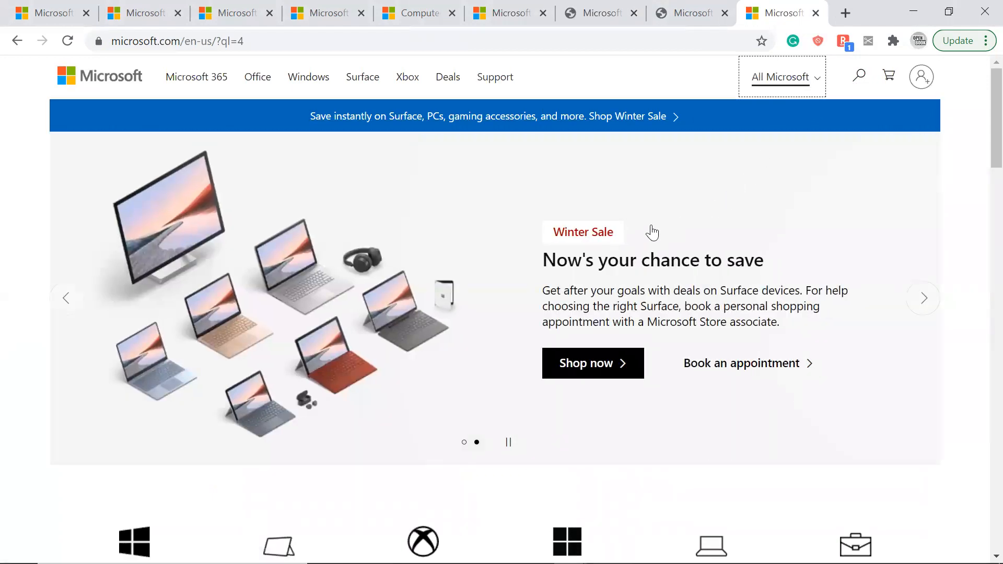
{"action": "scroll", "scroll_direction": "down", "scroll_amount": 3}
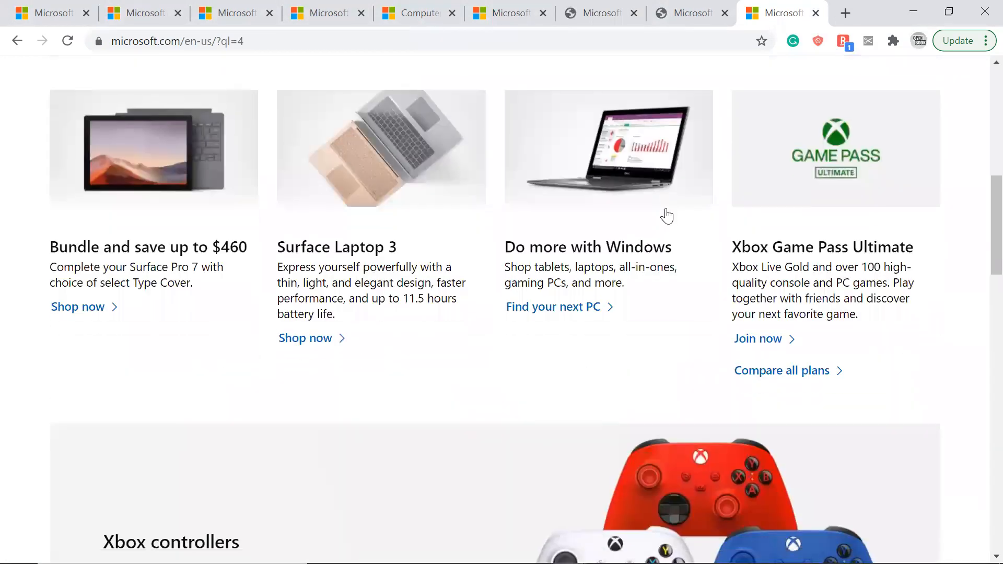
{"action": "scroll", "scroll_direction": "down", "scroll_amount": 3}
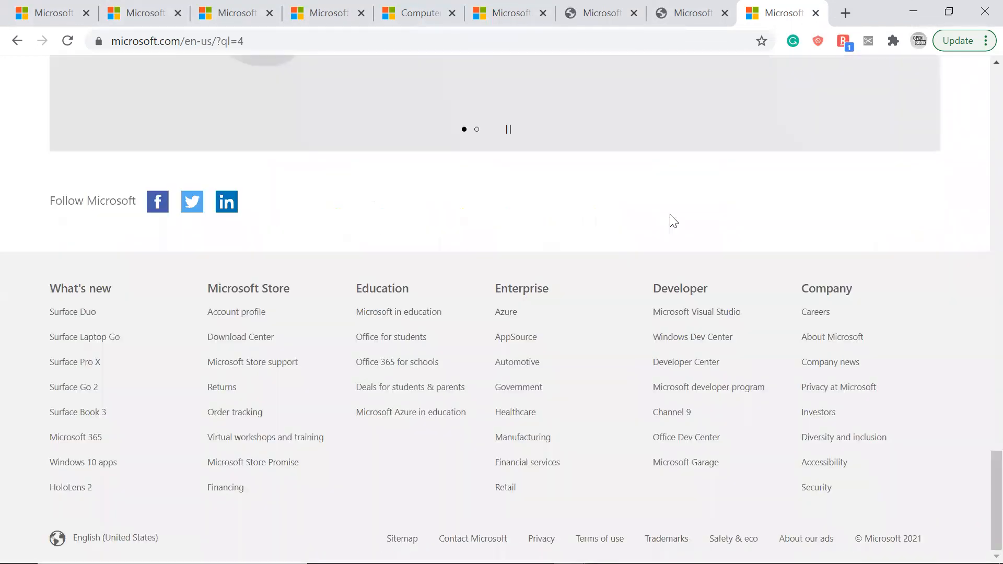
{"action": "mouse_move", "coordinate": [654, 249]}
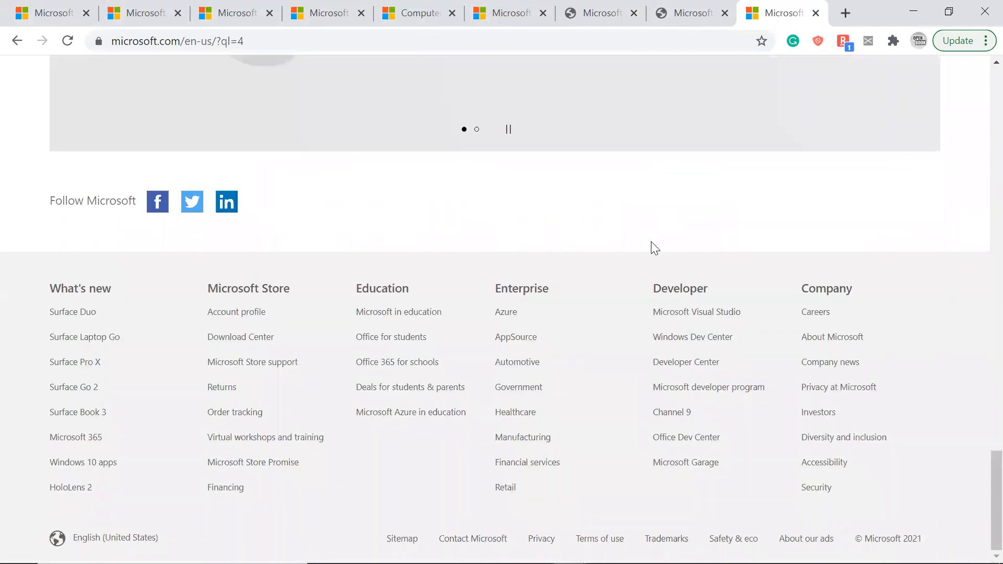
{"action": "mouse_move", "coordinate": [577, 248]}
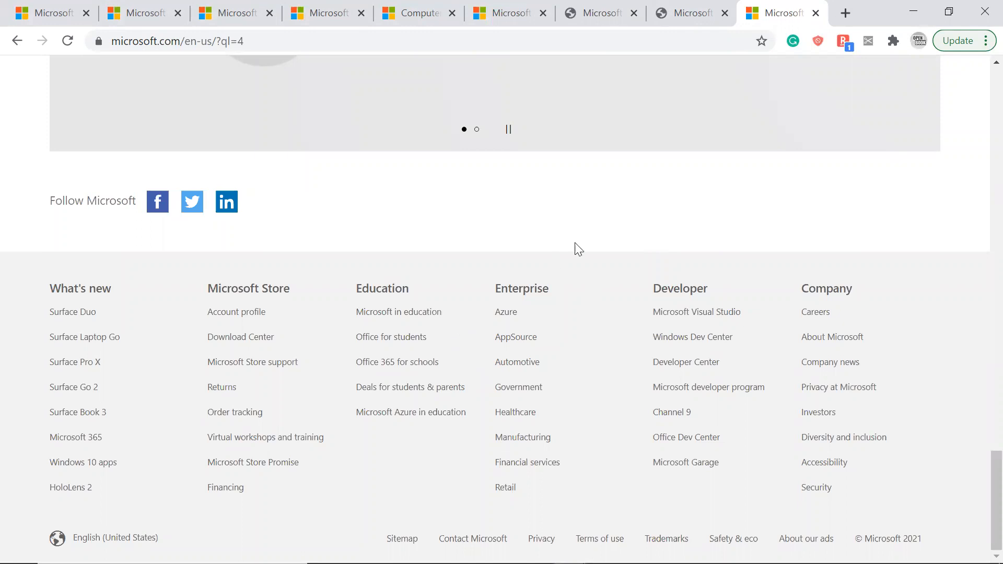
{"action": "mouse_move", "coordinate": [516, 326]}
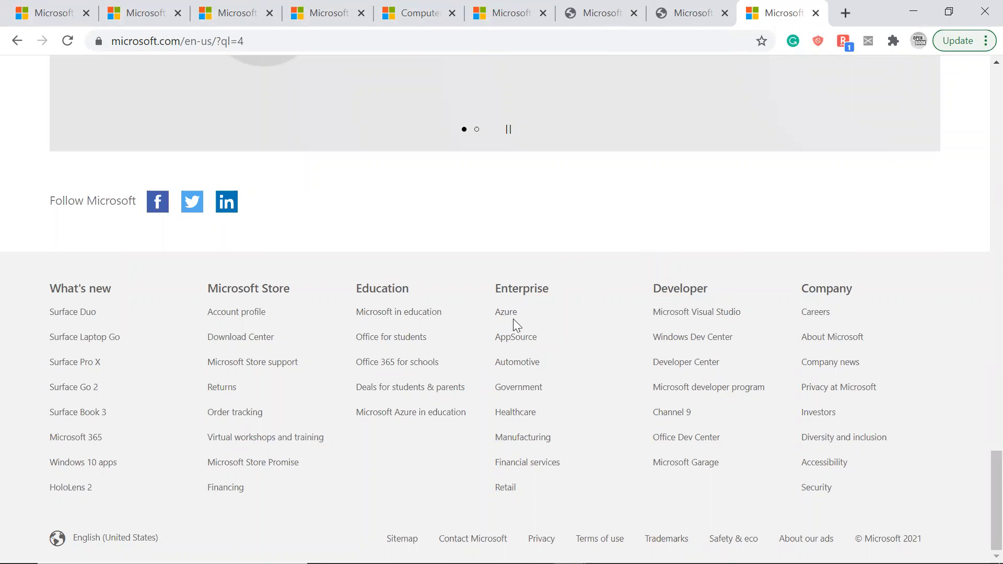
{"action": "scroll", "scroll_direction": "up", "scroll_amount": 3}
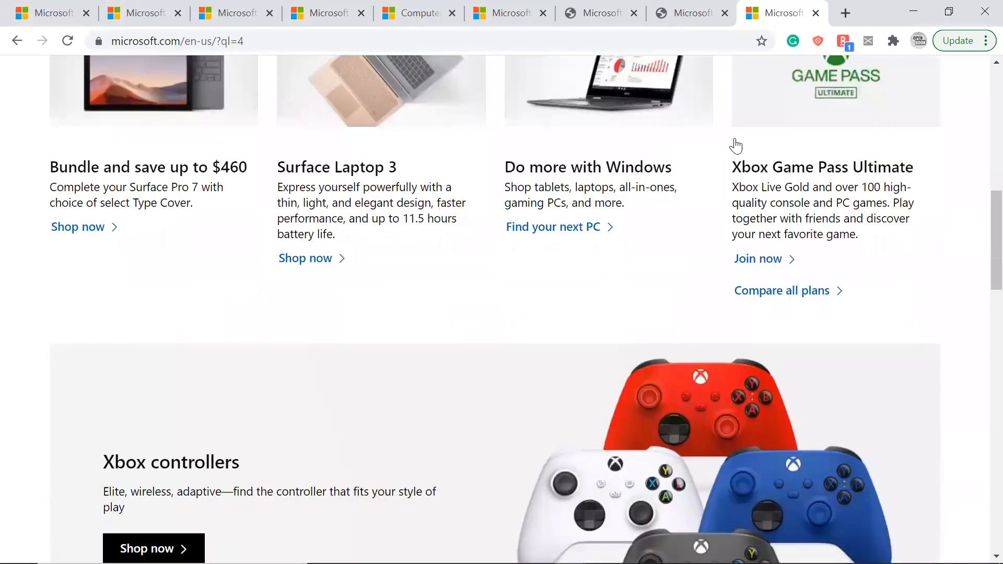
{"action": "scroll", "scroll_direction": "up", "scroll_amount": 3}
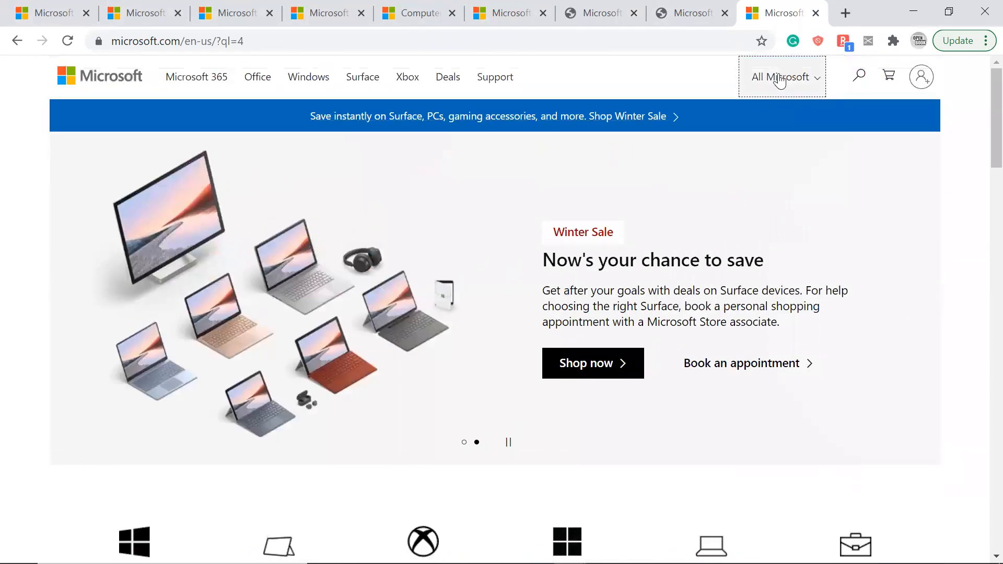
{"action": "left_click", "coordinate": [782, 77]}
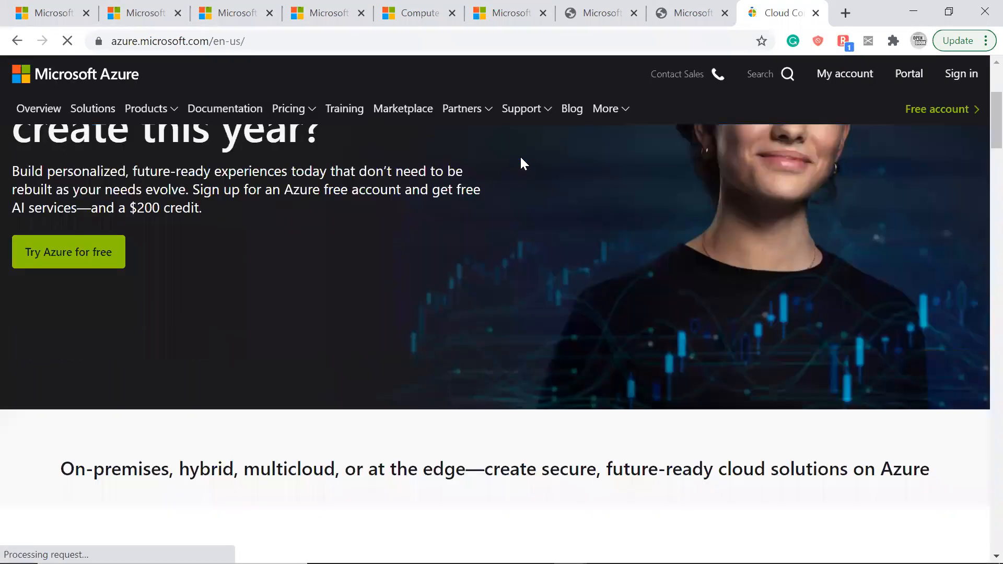
Step: Scroll to the Azure home page footer and open Events under Community
{"action": "scroll", "scroll_direction": "down", "scroll_amount": 3}
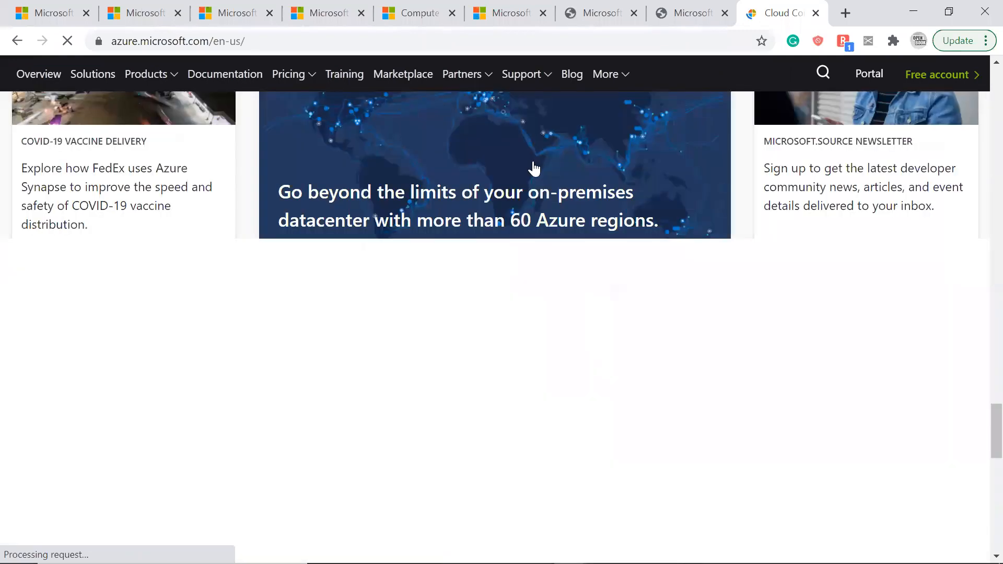
{"action": "scroll", "scroll_direction": "down", "scroll_amount": 3}
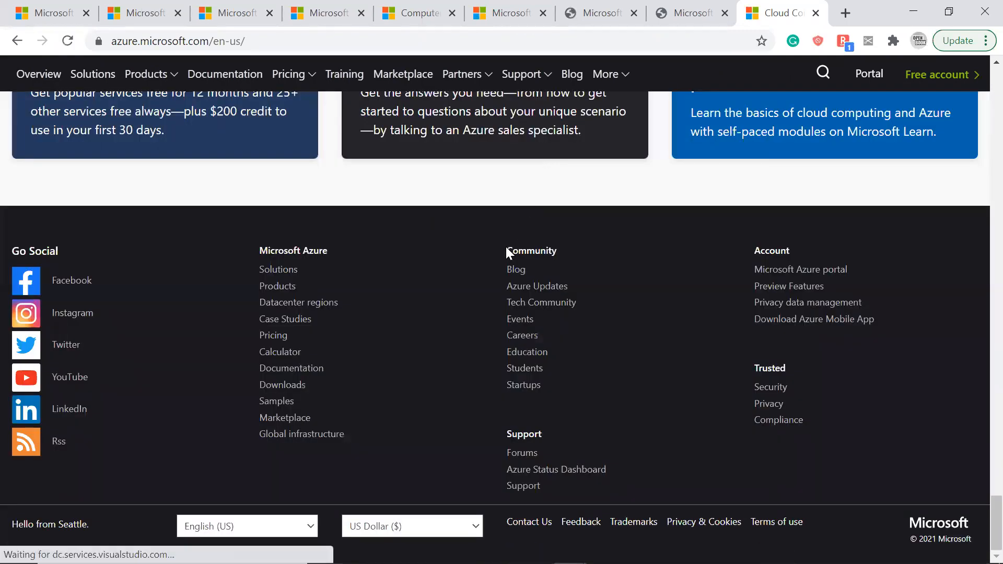
{"action": "mouse_move", "coordinate": [519, 319]}
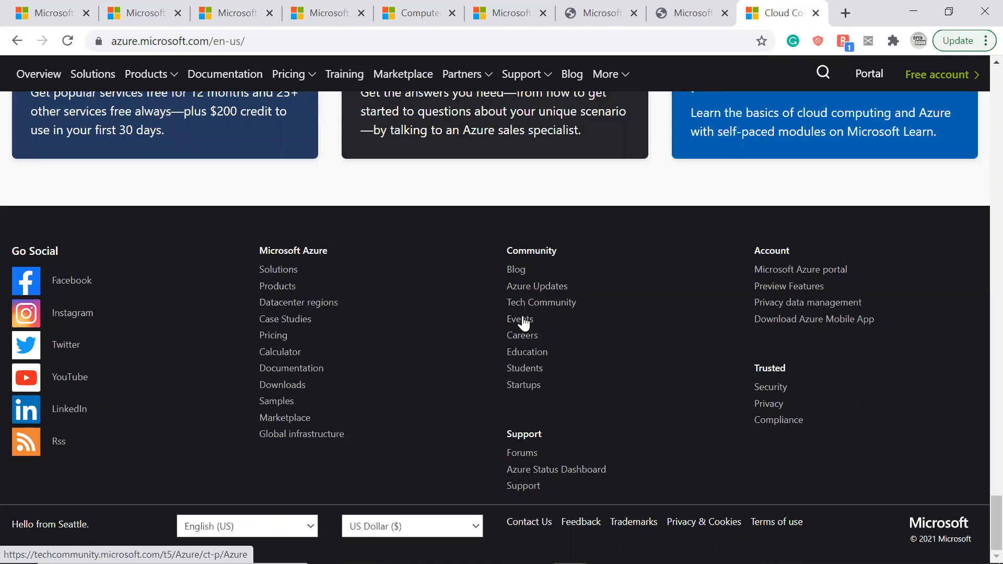
{"action": "mouse_move", "coordinate": [536, 286]}
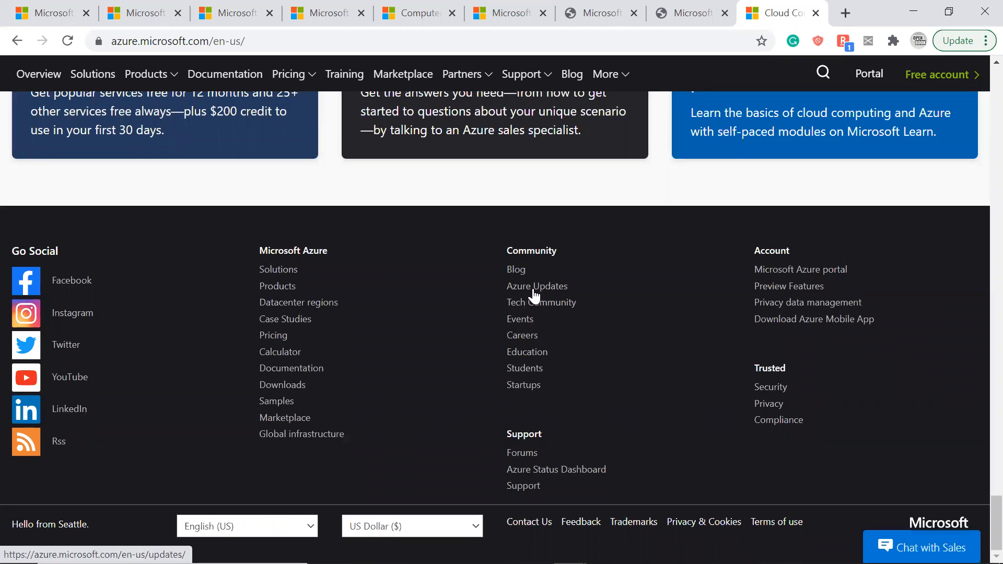
{"action": "mouse_move", "coordinate": [520, 322]}
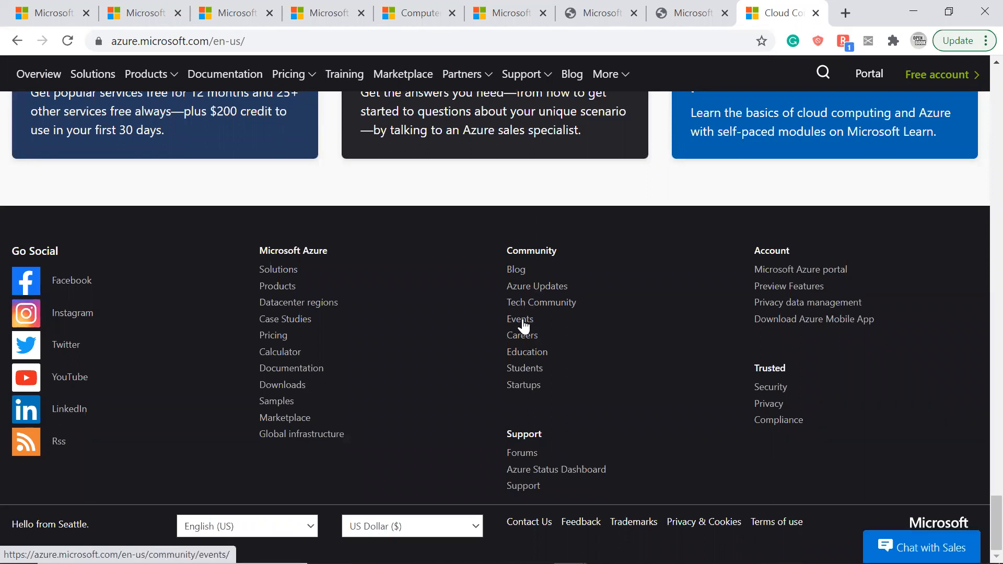
{"action": "left_click", "coordinate": [520, 318]}
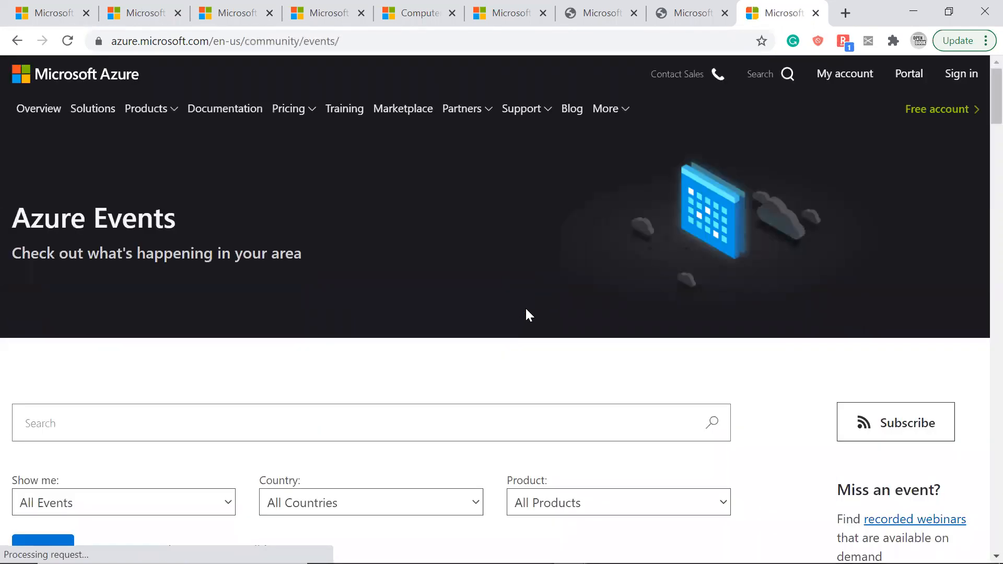
Step: Scroll to the 2021 events and open Microsoft Azure Virtual Training Day: Fundamentals
{"action": "scroll", "scroll_direction": "down", "scroll_amount": 3}
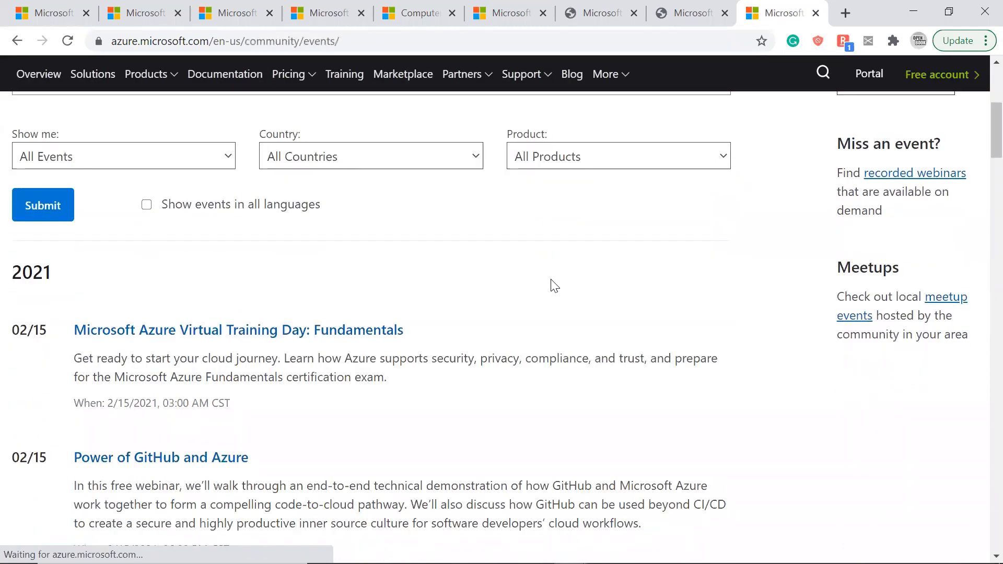
{"action": "mouse_move", "coordinate": [291, 332]}
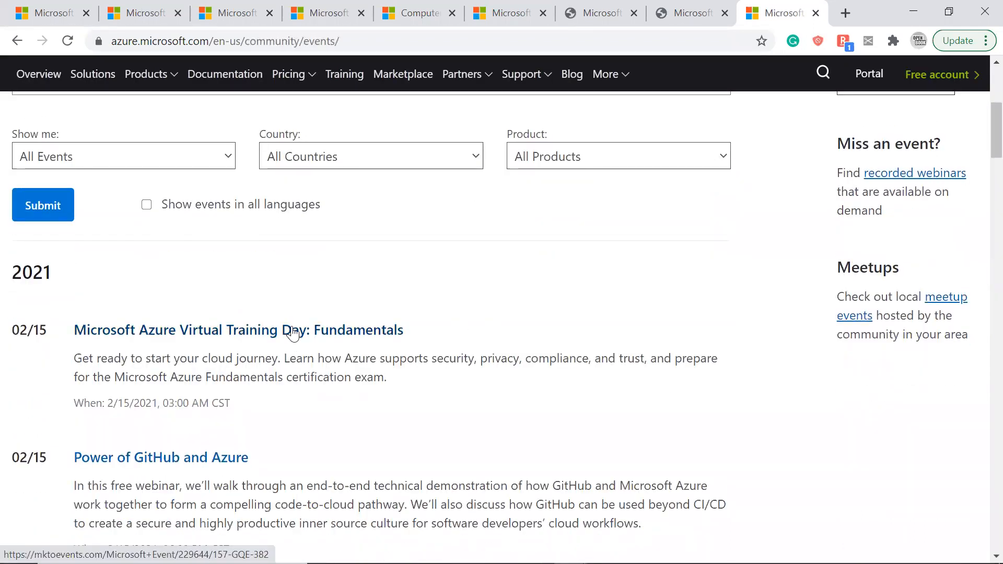
{"action": "mouse_move", "coordinate": [323, 338]}
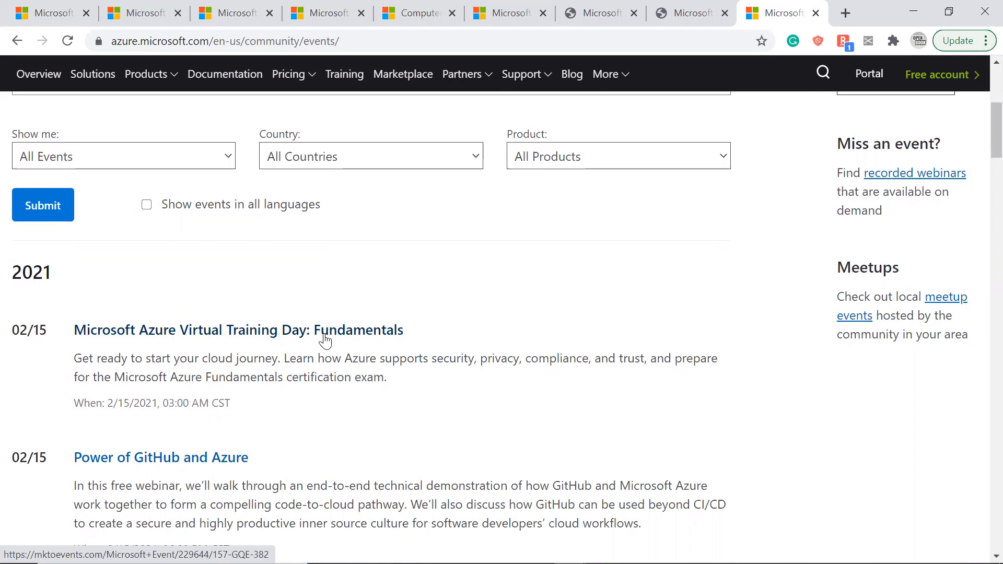
{"action": "mouse_move", "coordinate": [366, 336]}
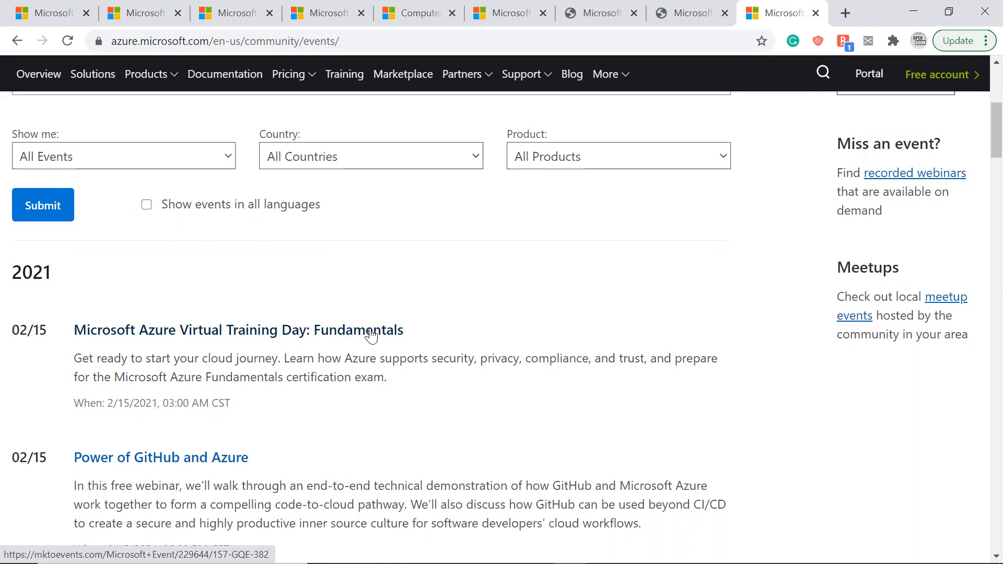
{"action": "mouse_move", "coordinate": [398, 319]}
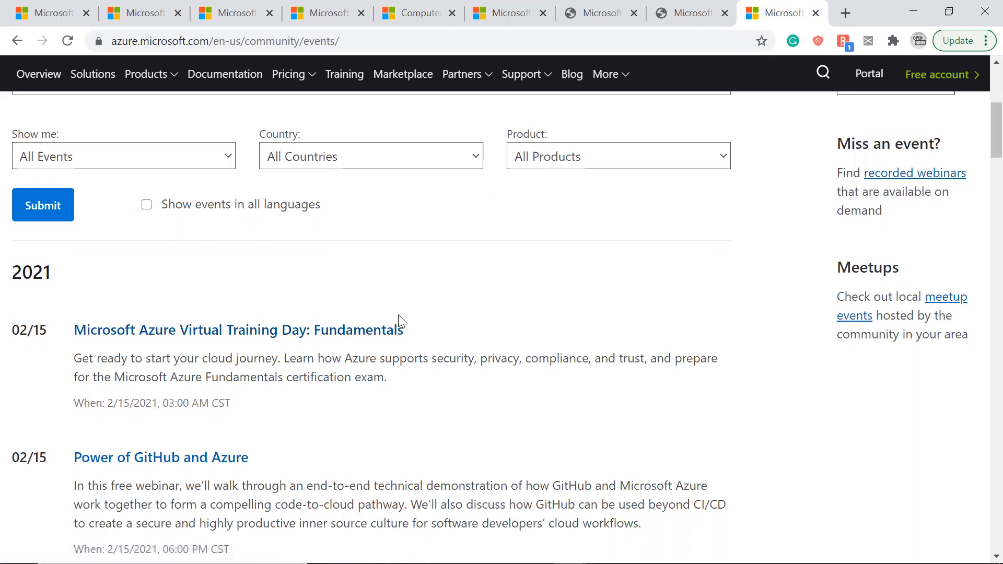
{"action": "mouse_move", "coordinate": [380, 334]}
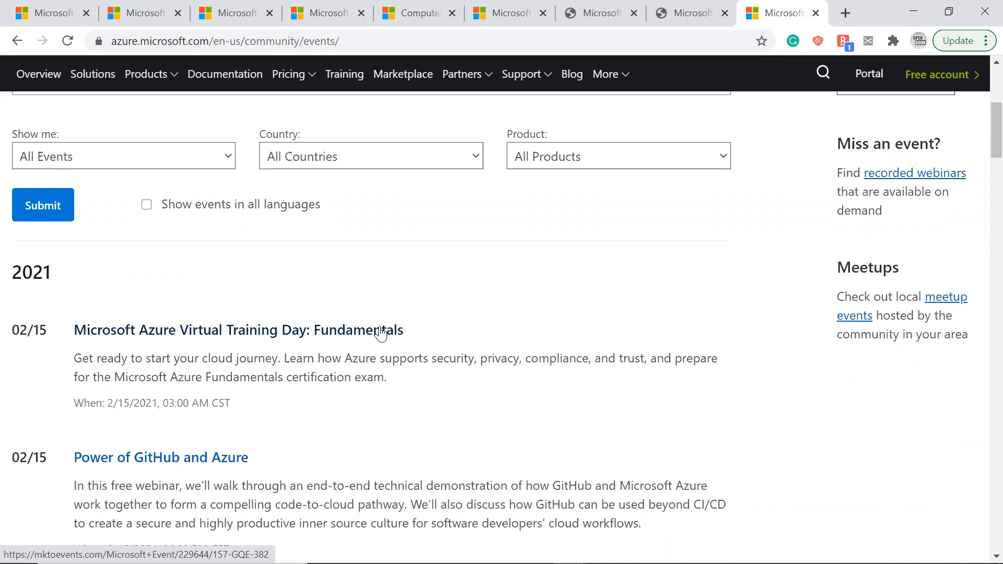
{"action": "mouse_move", "coordinate": [379, 337]}
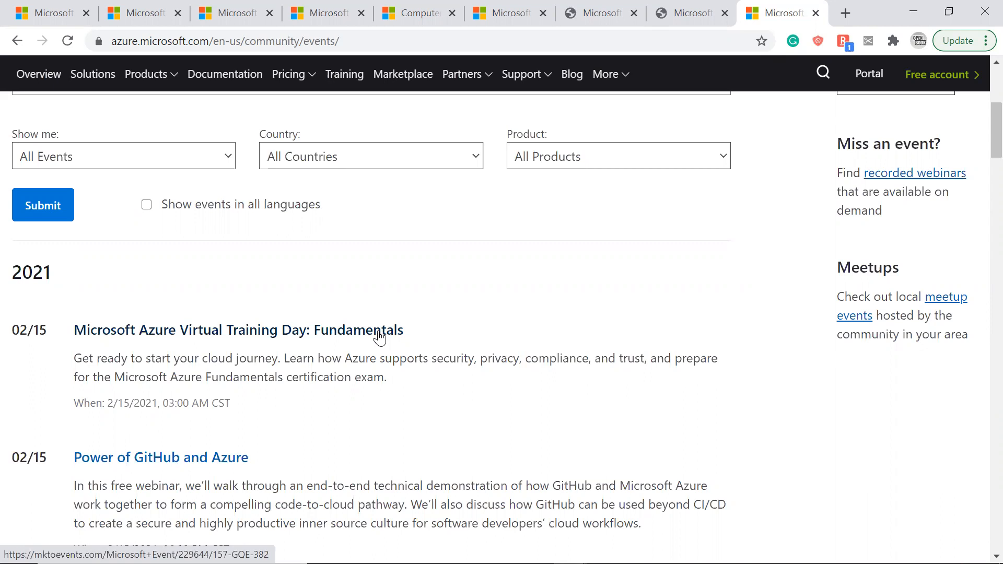
{"action": "left_click", "coordinate": [238, 330]}
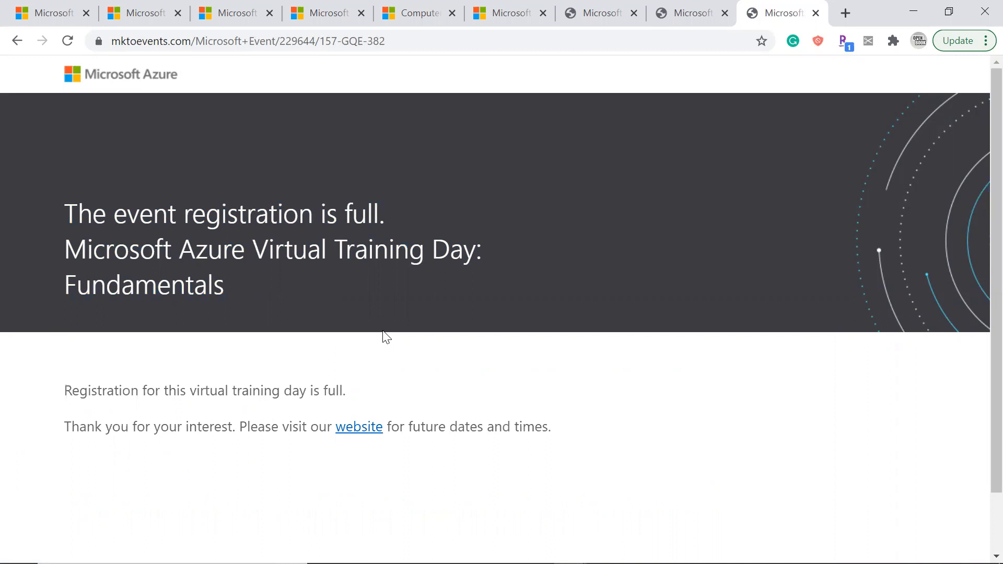
{"action": "mouse_move", "coordinate": [376, 343]}
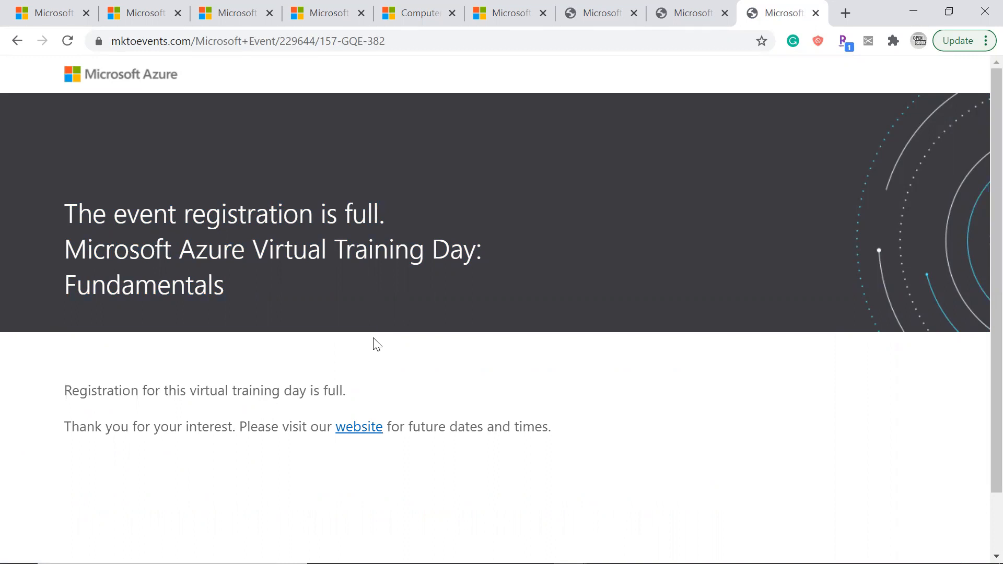
{"action": "mouse_move", "coordinate": [418, 308]}
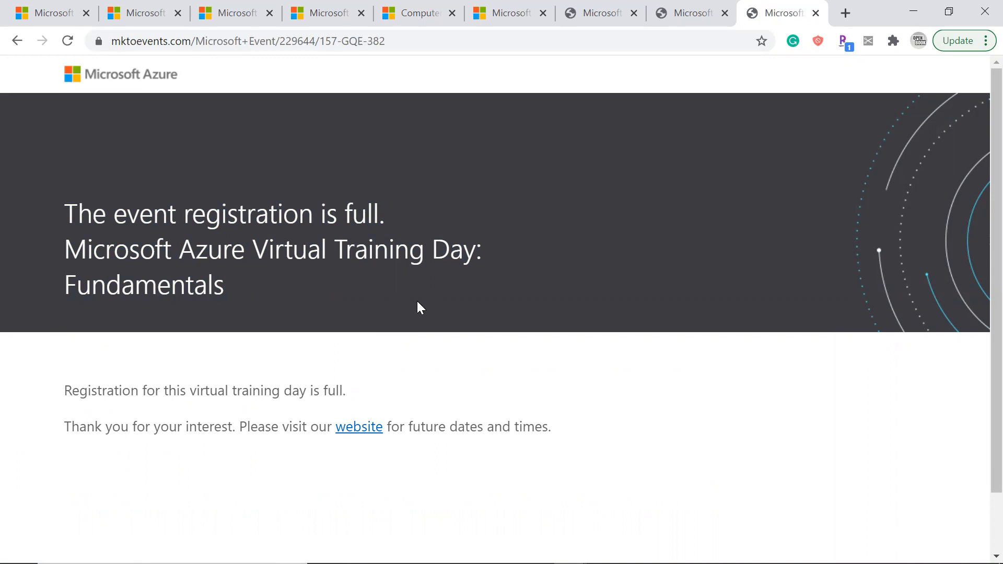
{"action": "mouse_move", "coordinate": [428, 301]}
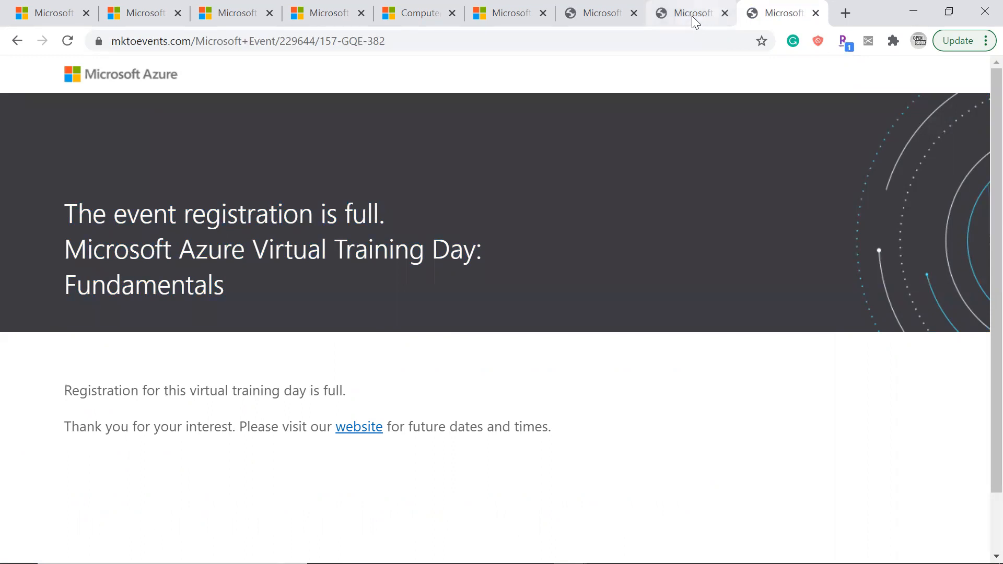
Step: View the AI Fundamentals and full Fundamentals registration tabs, then go back to the events list
{"action": "left_click", "coordinate": [783, 13]}
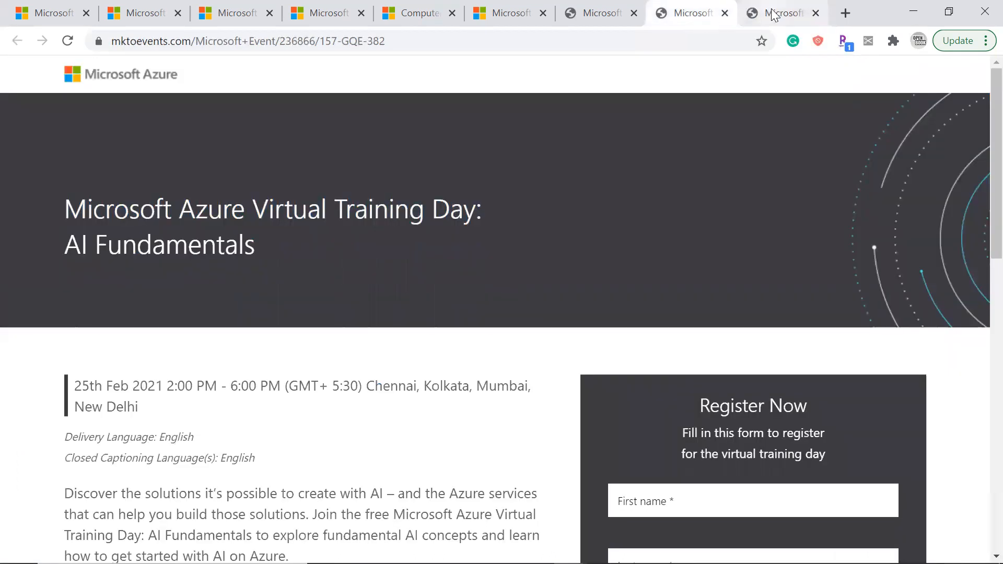
{"action": "left_click", "coordinate": [774, 12]}
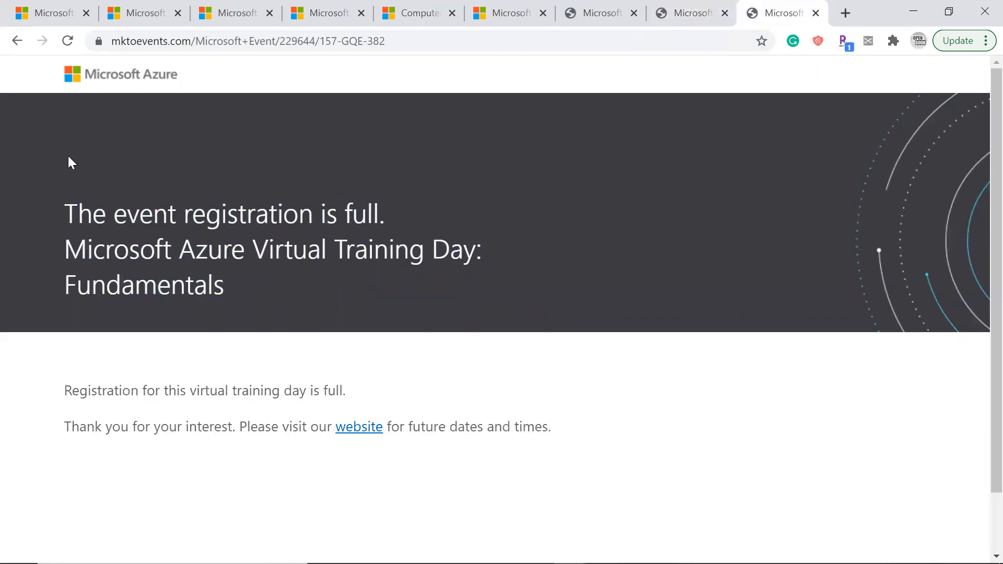
{"action": "left_click", "coordinate": [359, 427]}
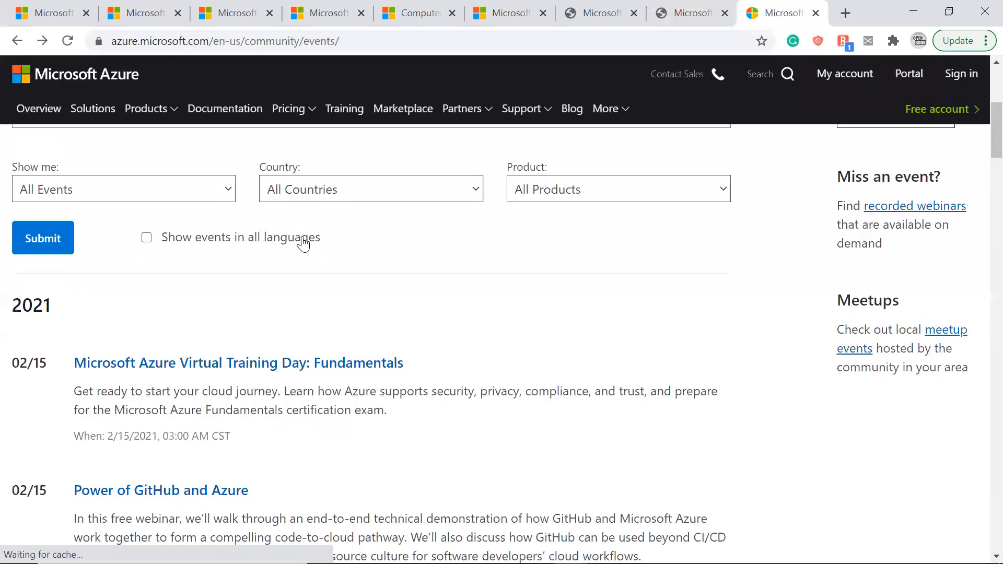
{"action": "scroll", "scroll_direction": "down", "scroll_amount": 3}
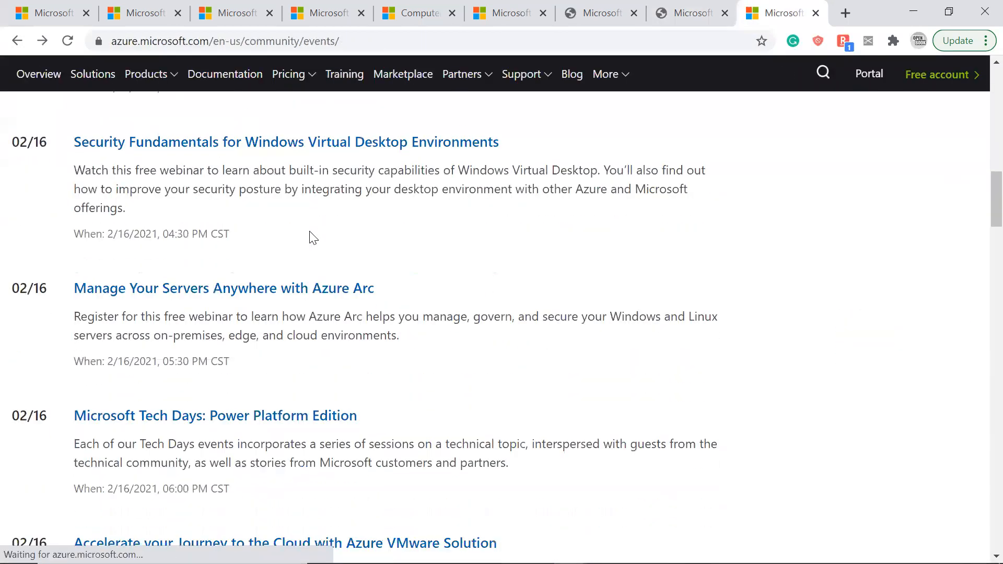
{"action": "scroll", "scroll_direction": "up", "scroll_amount": 3}
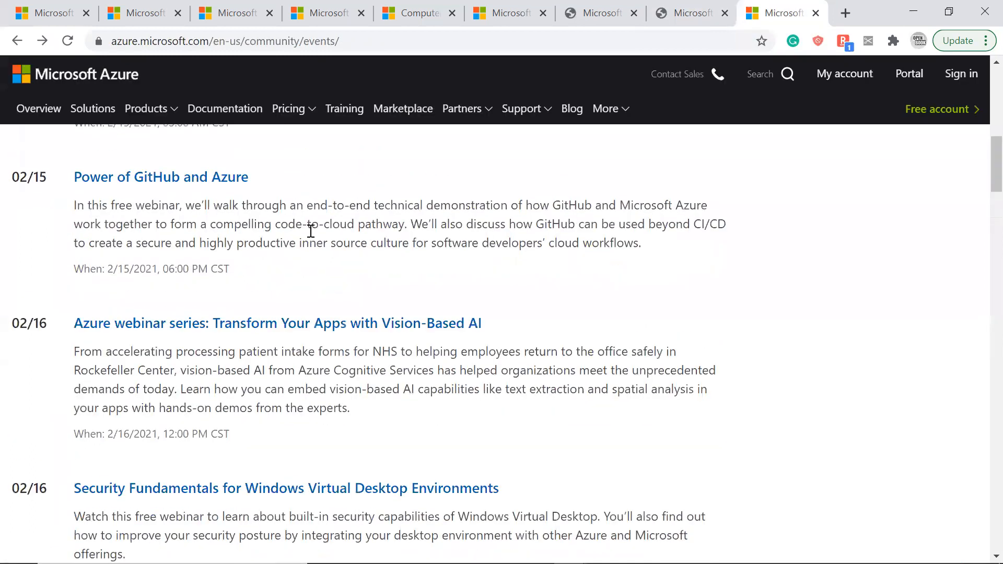
{"action": "scroll", "scroll_direction": "up", "scroll_amount": 3}
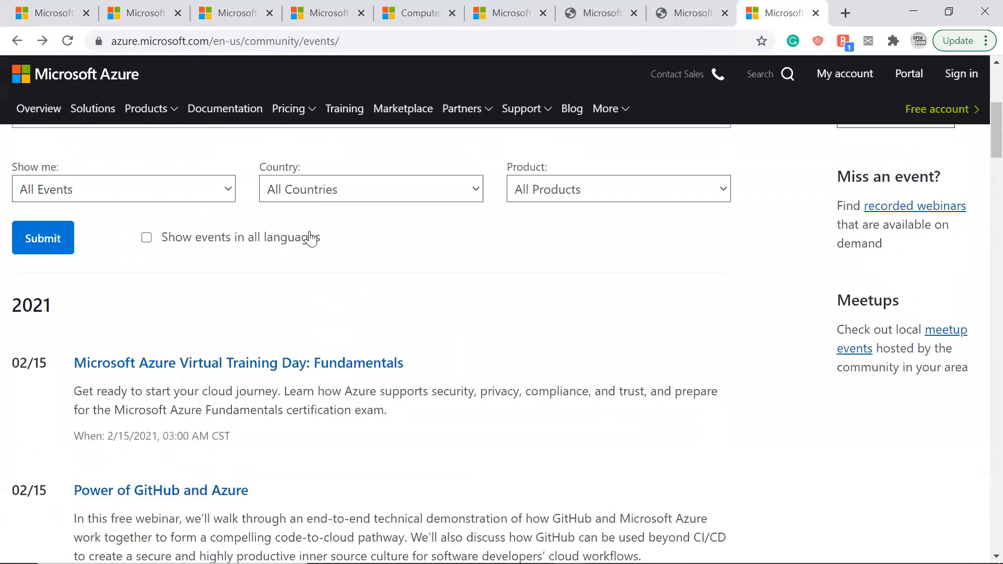
{"action": "scroll", "scroll_direction": "down", "scroll_amount": 3}
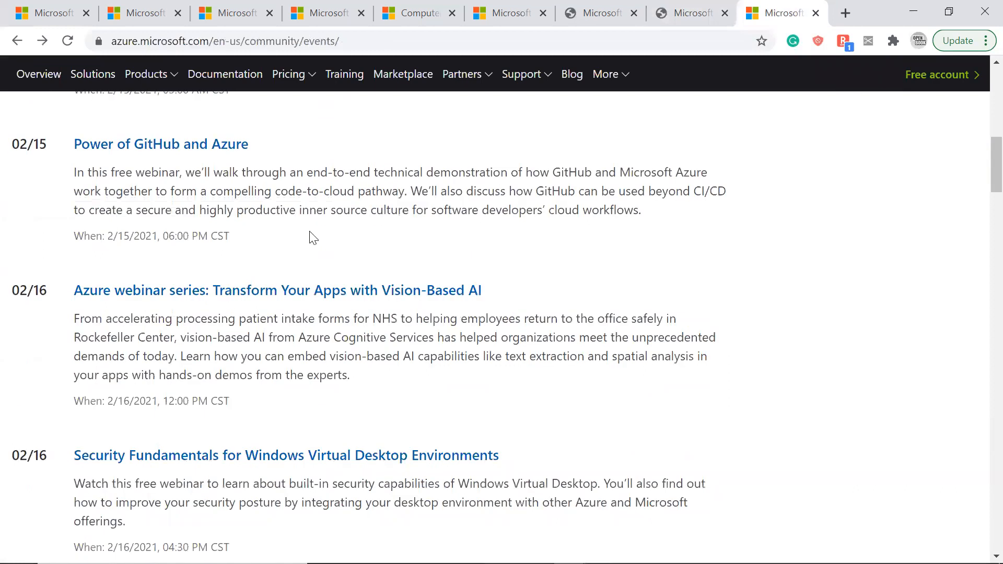
{"action": "scroll", "scroll_direction": "down", "scroll_amount": 3}
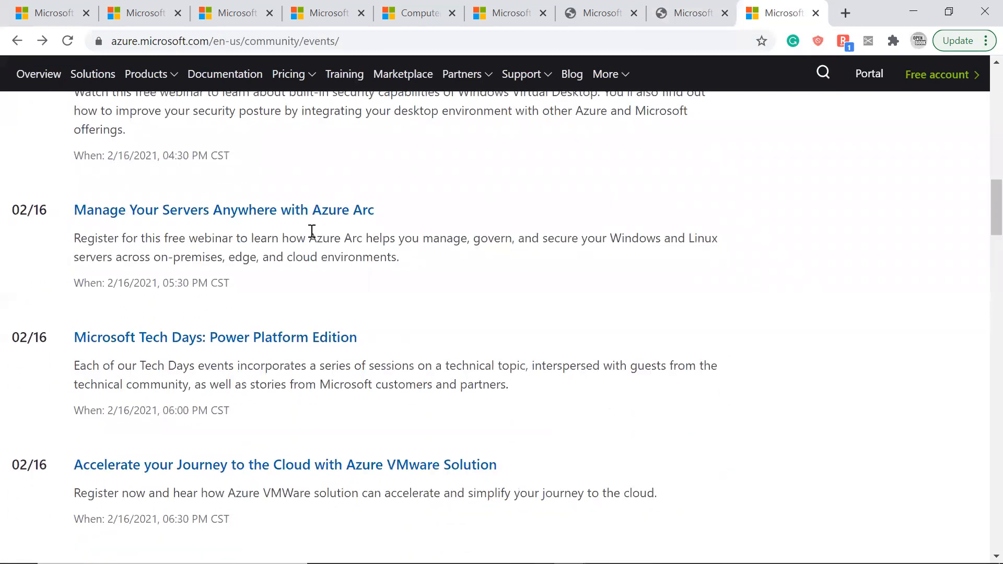
{"action": "mouse_move", "coordinate": [319, 235]}
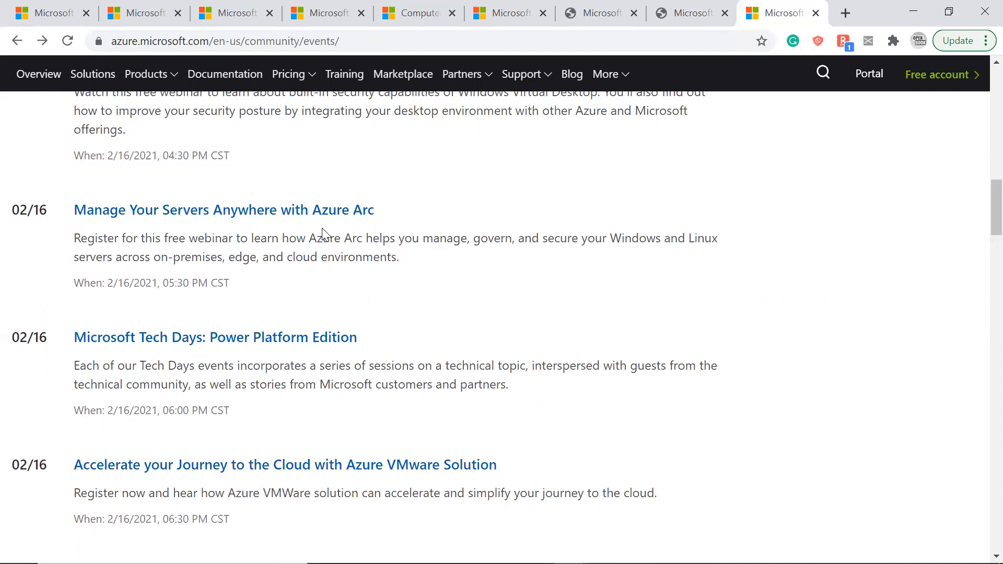
{"action": "mouse_move", "coordinate": [325, 226]}
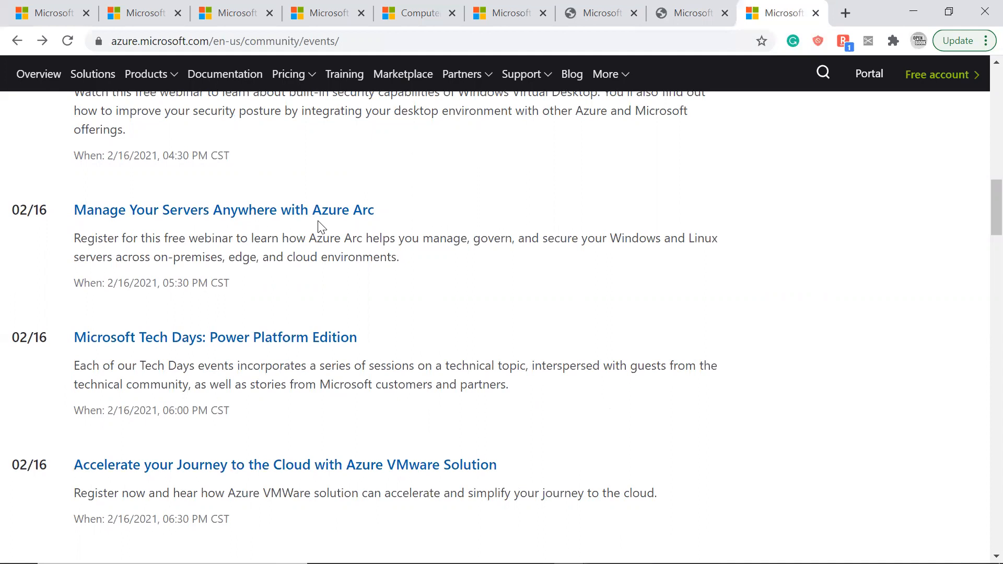
{"action": "mouse_move", "coordinate": [345, 225]}
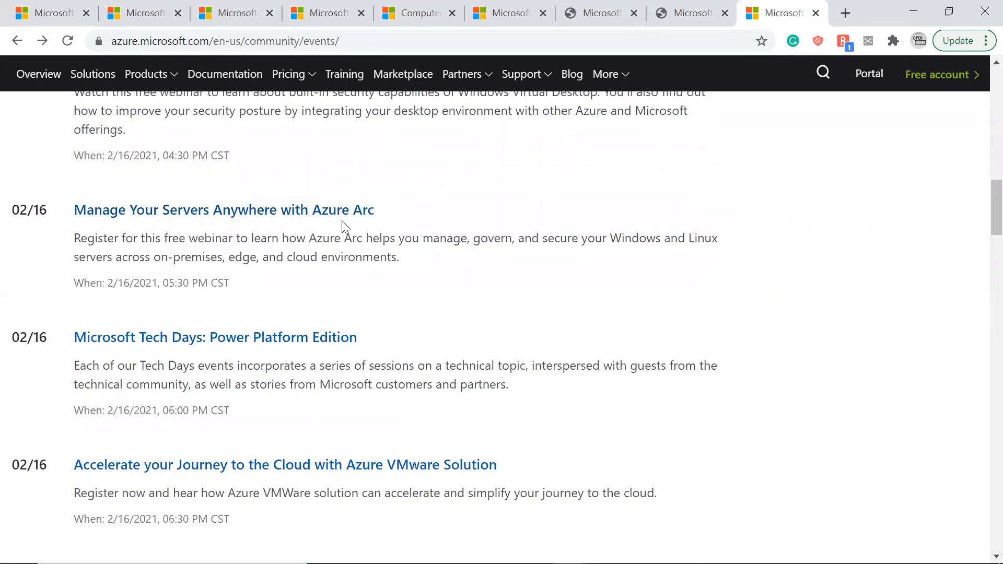
{"action": "mouse_move", "coordinate": [353, 216]}
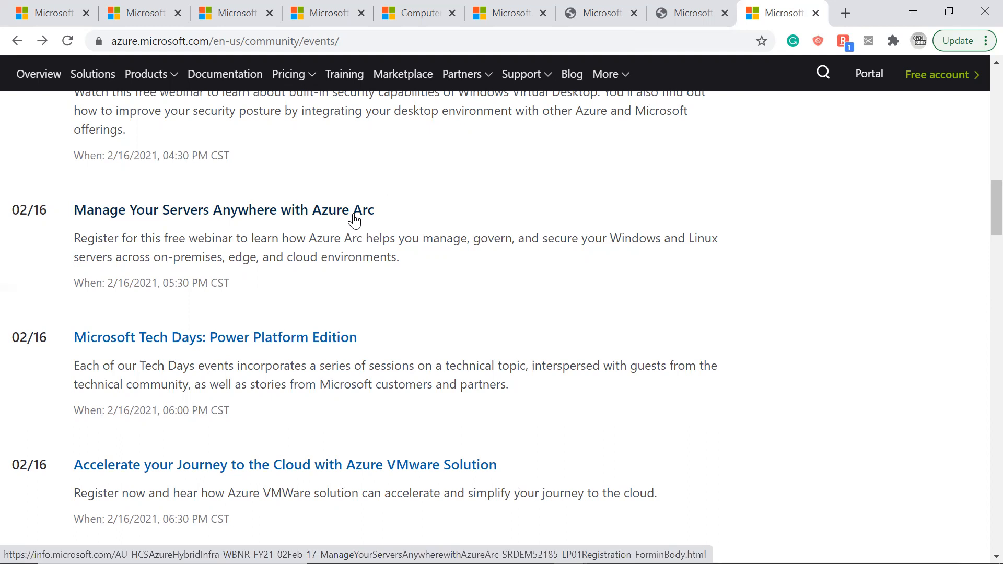
{"action": "scroll", "scroll_direction": "up", "scroll_amount": 3}
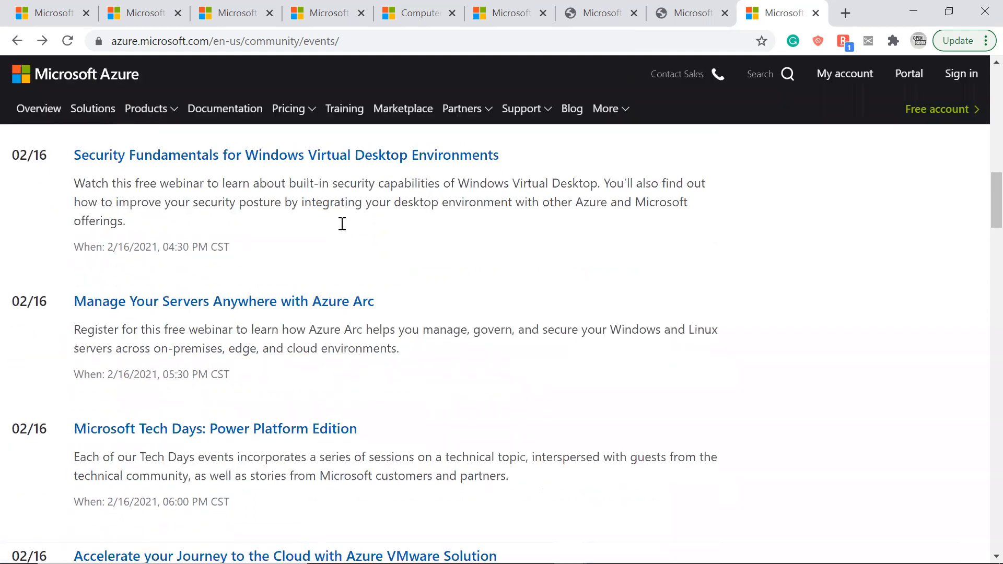
{"action": "scroll", "scroll_direction": "down", "scroll_amount": 3}
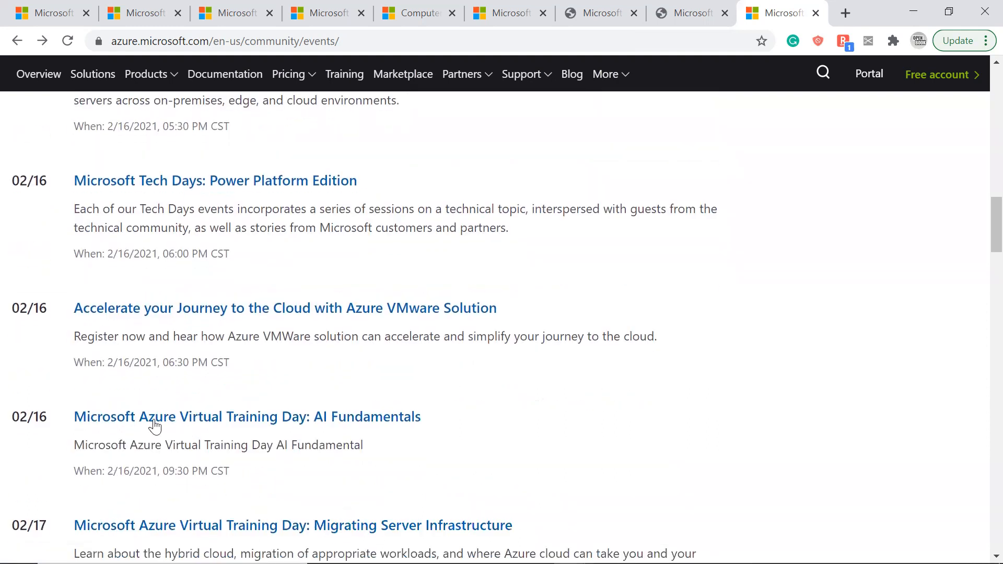
{"action": "mouse_move", "coordinate": [211, 422]}
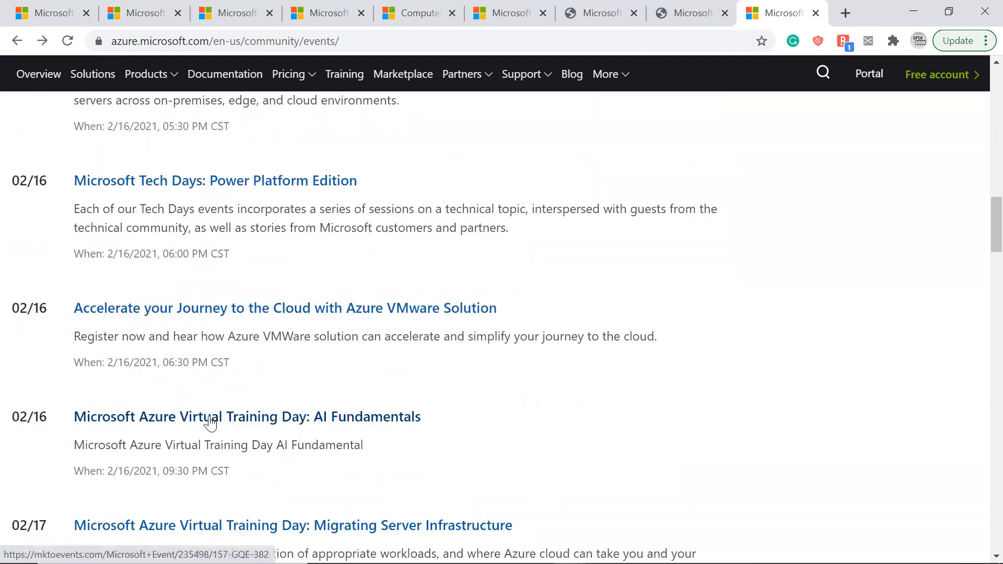
{"action": "mouse_move", "coordinate": [377, 413]}
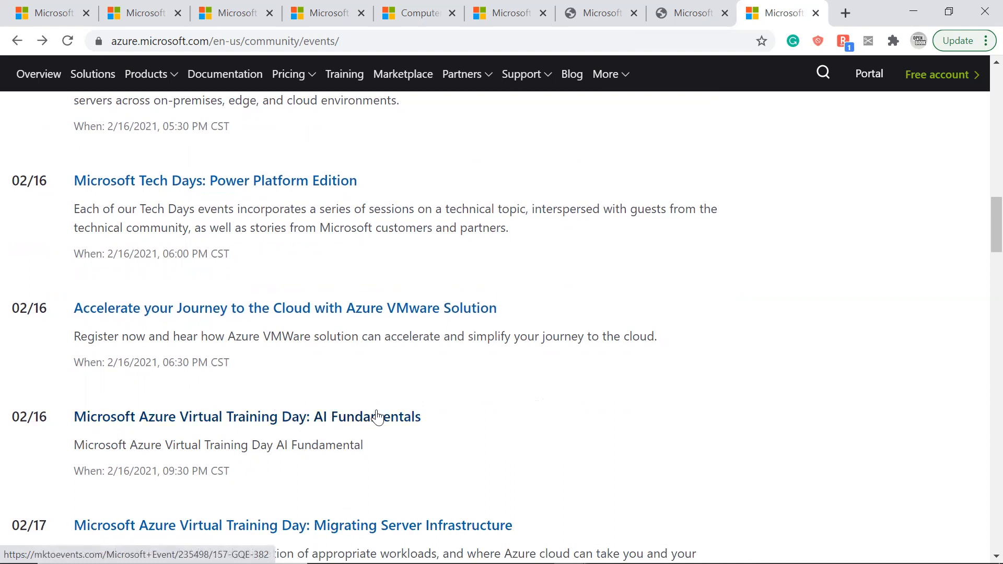
{"action": "mouse_move", "coordinate": [363, 427]}
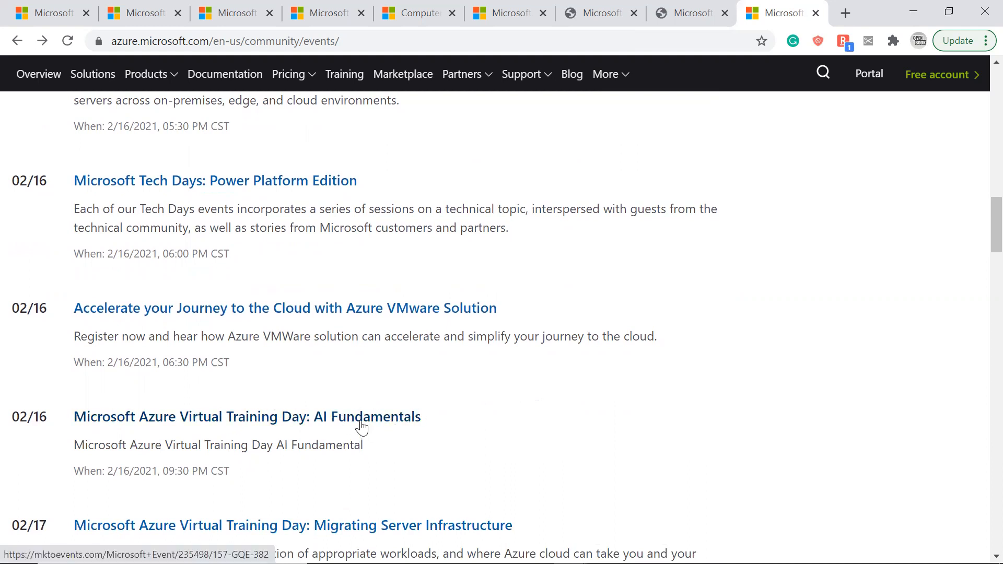
{"action": "mouse_move", "coordinate": [375, 417]}
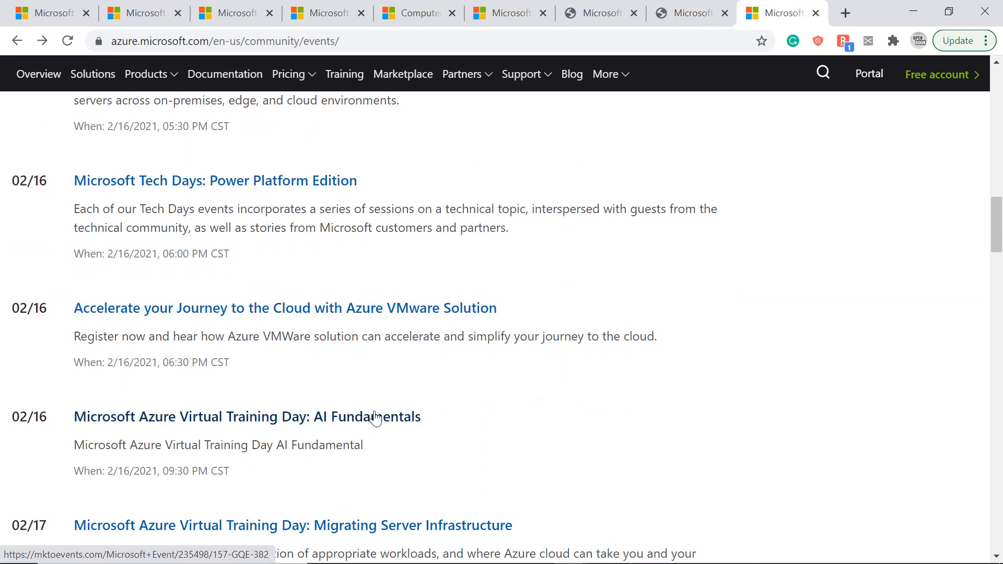
{"action": "mouse_move", "coordinate": [388, 417]}
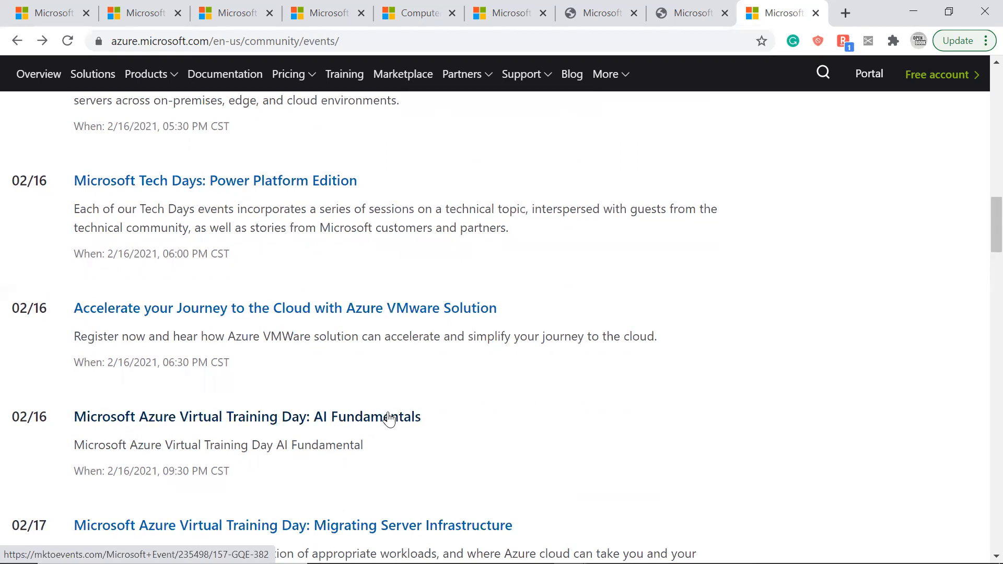
{"action": "mouse_move", "coordinate": [393, 416]}
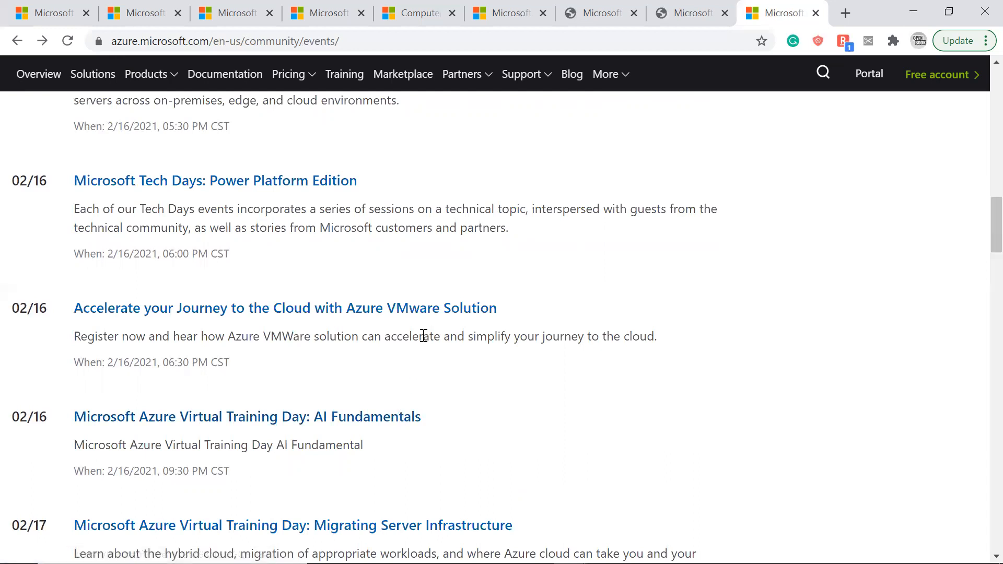
{"action": "mouse_move", "coordinate": [416, 318]}
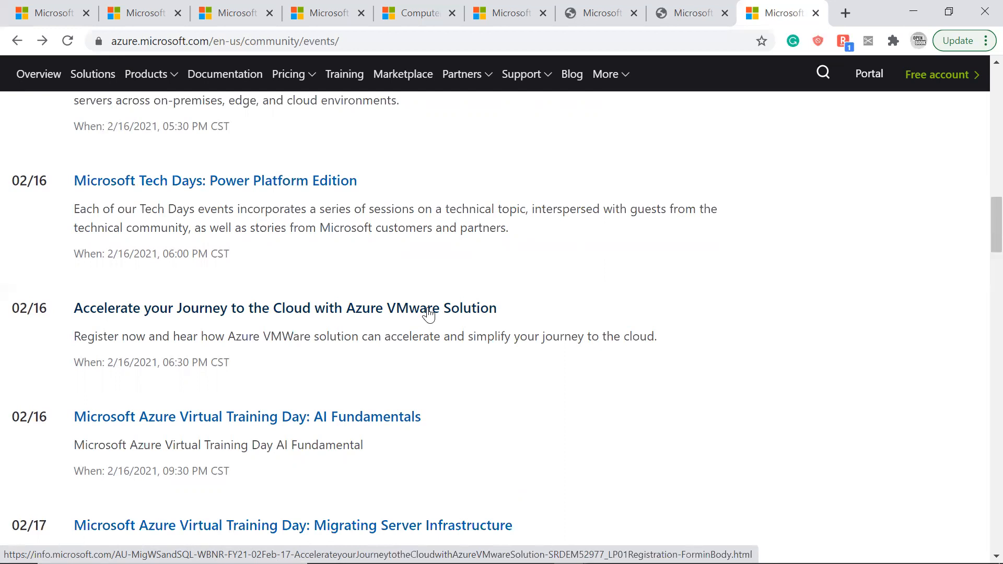
{"action": "mouse_move", "coordinate": [430, 312]}
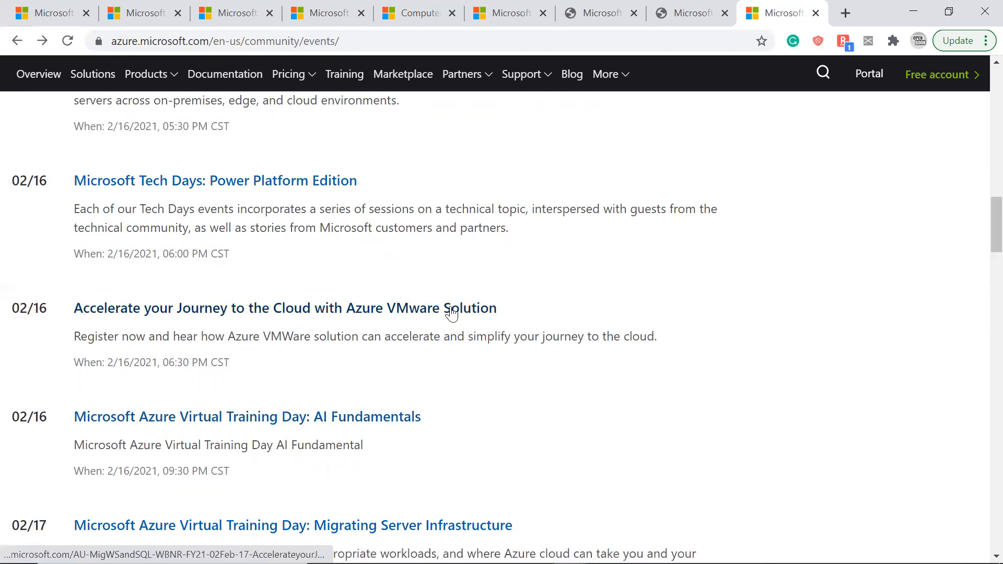
{"action": "mouse_move", "coordinate": [454, 311]}
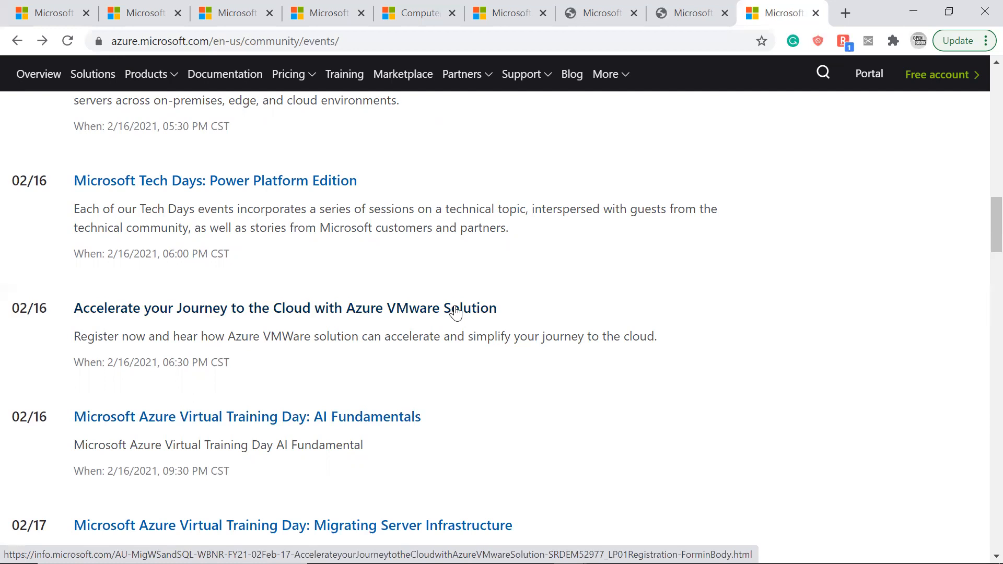
{"action": "mouse_move", "coordinate": [387, 416]}
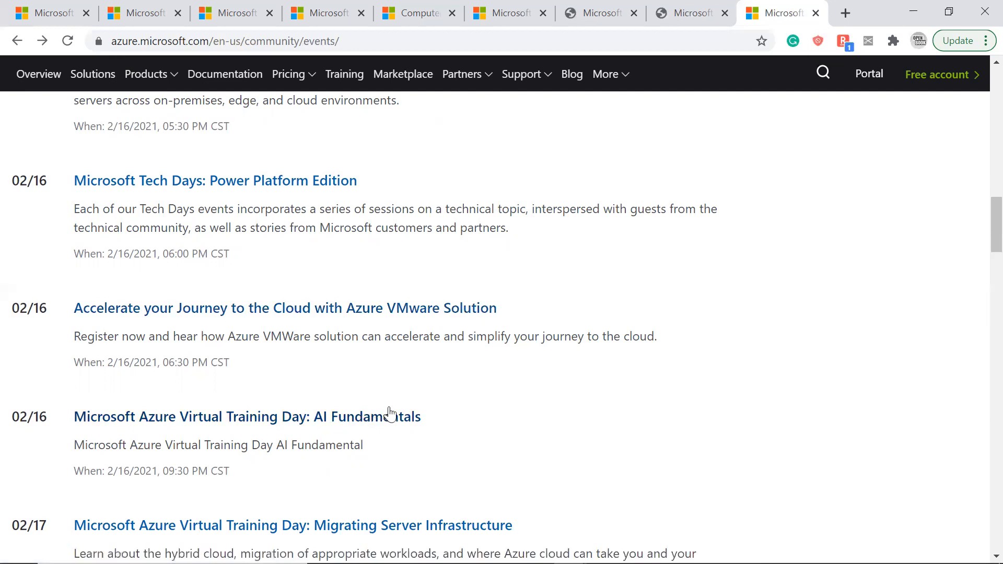
Step: Scroll through the February 18 events to the page-one pagination links
{"action": "scroll", "scroll_direction": "down", "scroll_amount": 3}
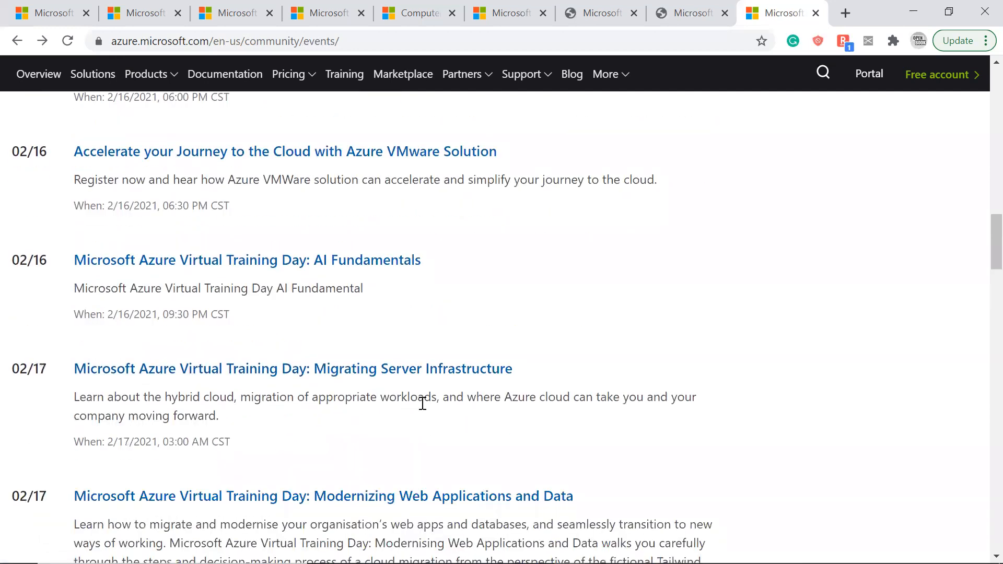
{"action": "mouse_move", "coordinate": [437, 436]}
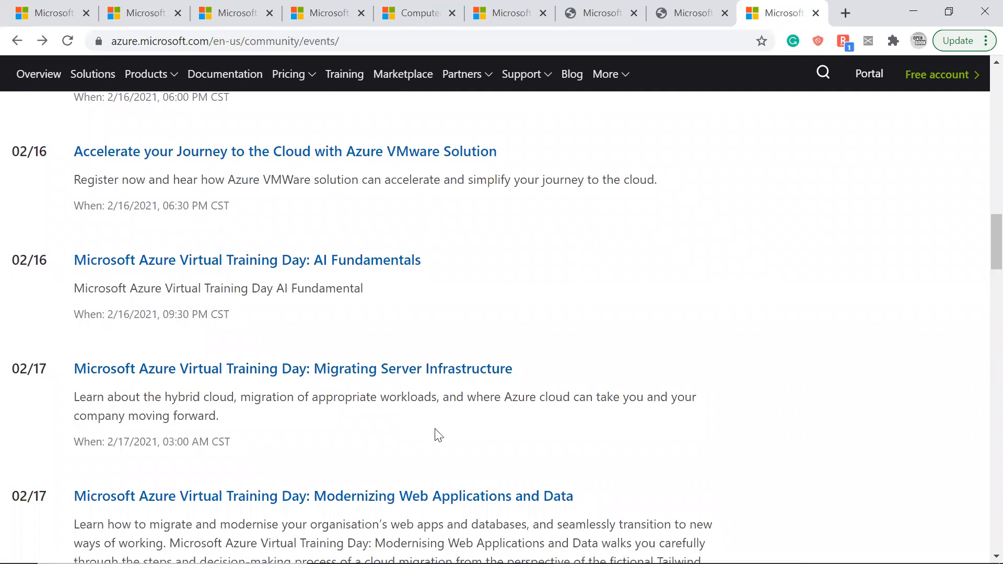
{"action": "scroll", "scroll_direction": "down", "scroll_amount": 3}
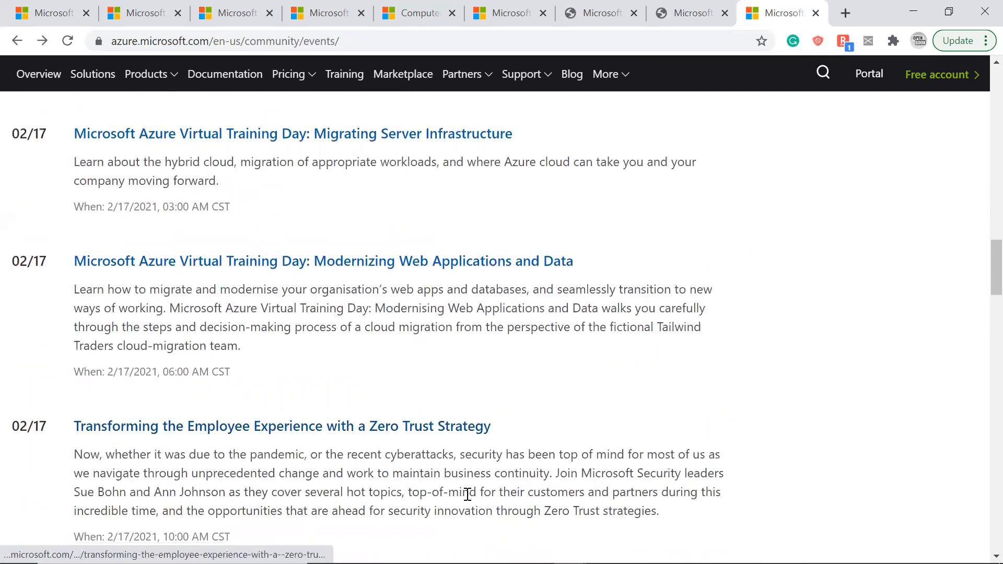
{"action": "scroll", "scroll_direction": "down", "scroll_amount": 3}
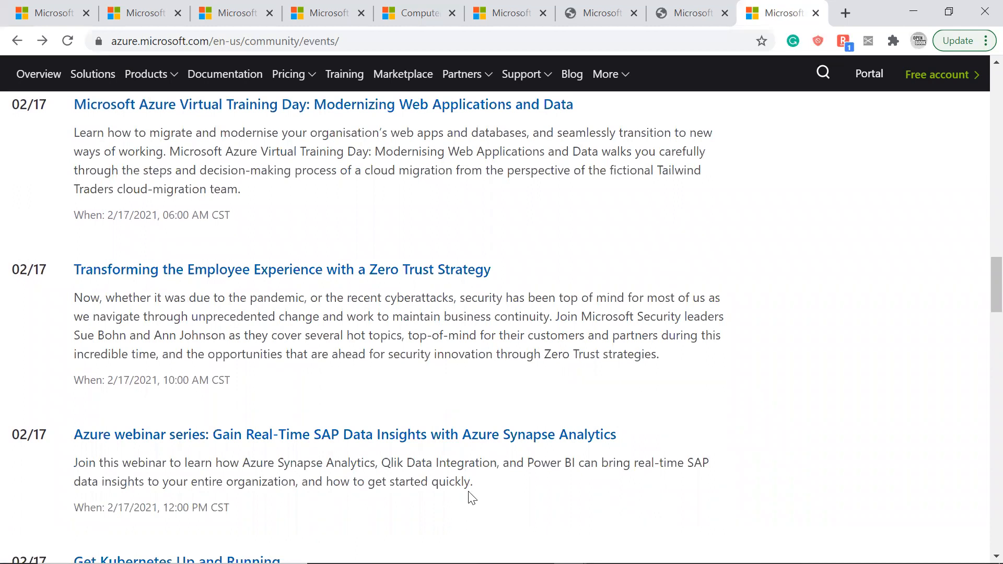
{"action": "mouse_move", "coordinate": [323, 448]}
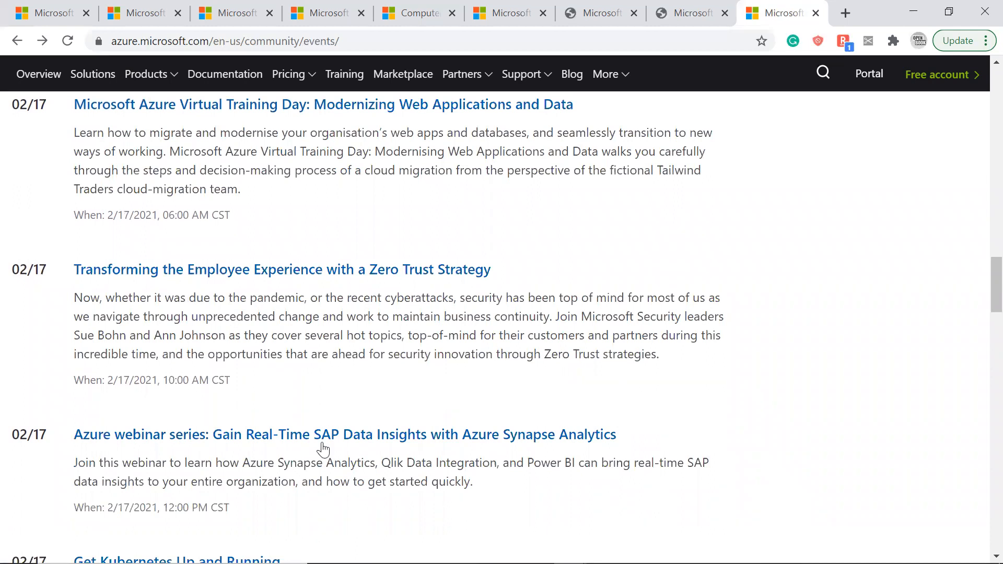
{"action": "scroll", "scroll_direction": "down", "scroll_amount": 3}
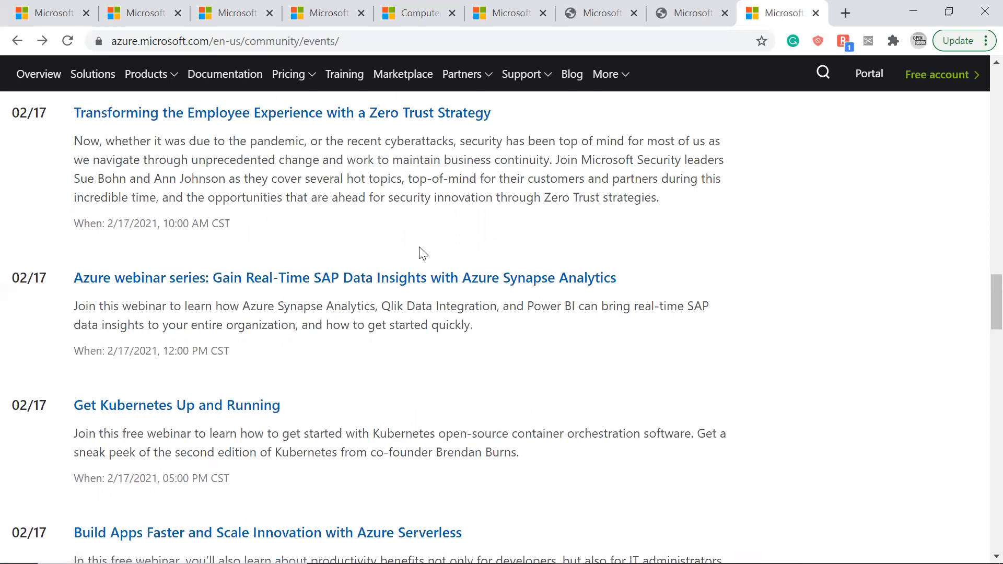
{"action": "scroll", "scroll_direction": "down", "scroll_amount": 3}
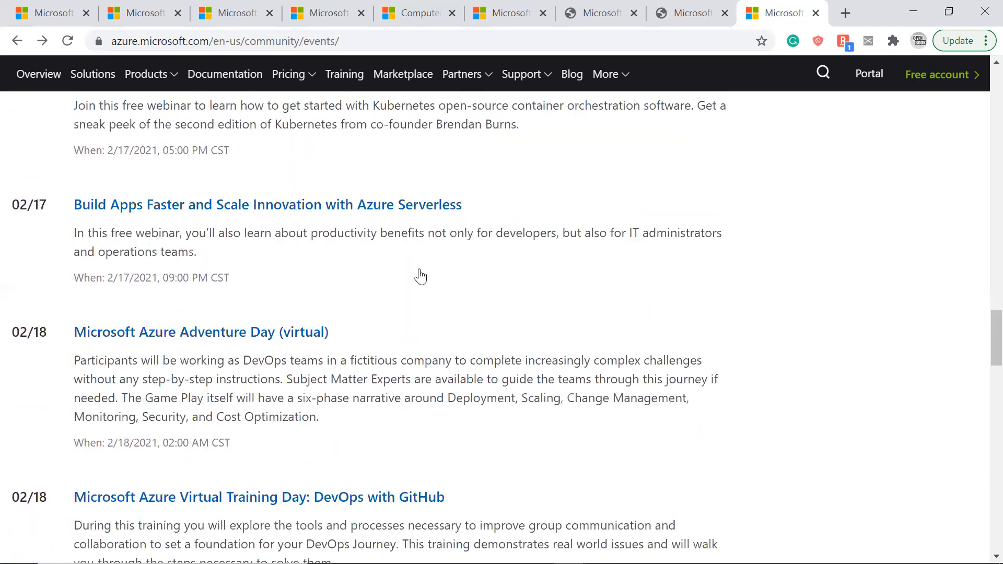
{"action": "scroll", "scroll_direction": "down", "scroll_amount": 3}
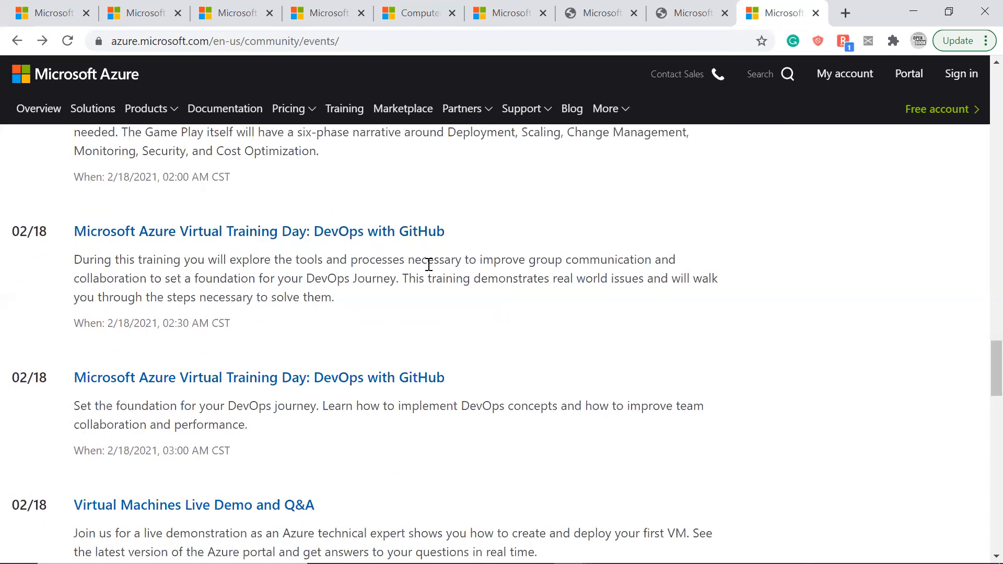
{"action": "mouse_move", "coordinate": [328, 396]}
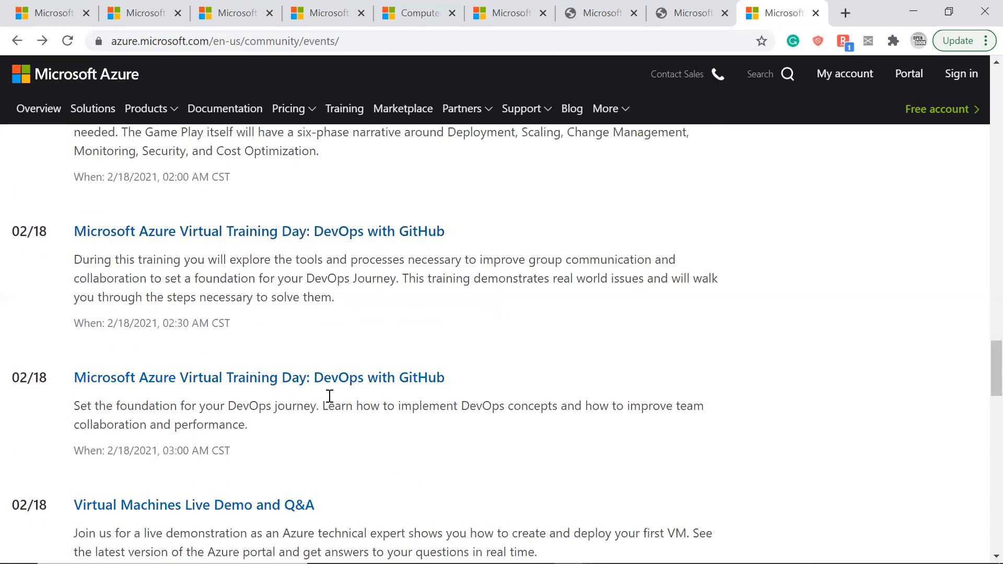
{"action": "mouse_move", "coordinate": [427, 384]}
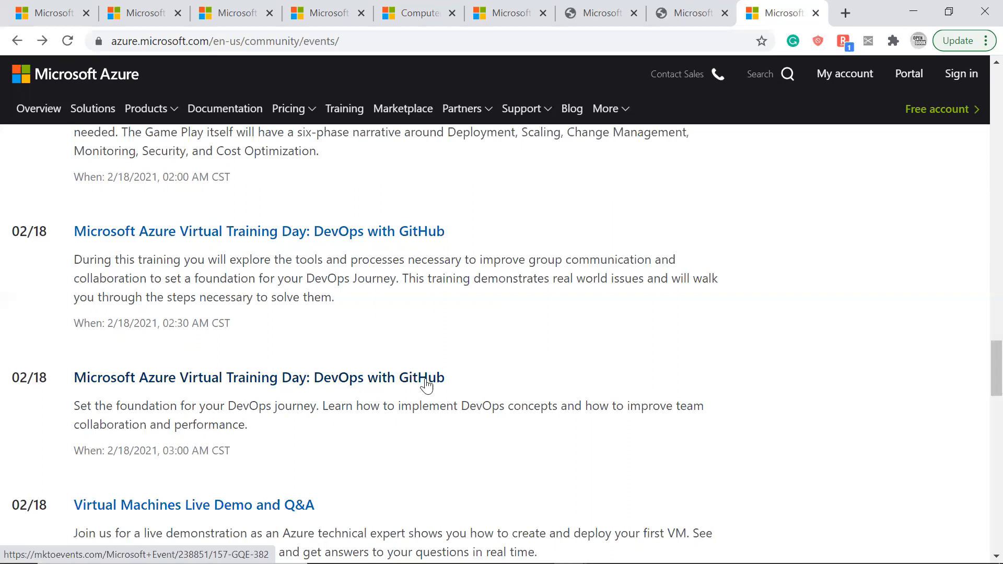
{"action": "mouse_move", "coordinate": [437, 376]}
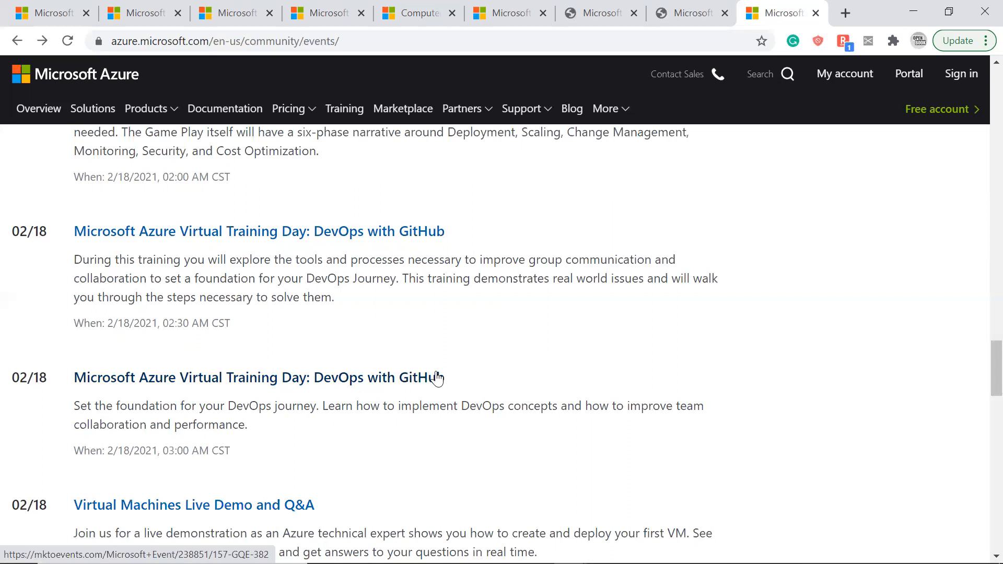
{"action": "scroll", "scroll_direction": "down", "scroll_amount": 3}
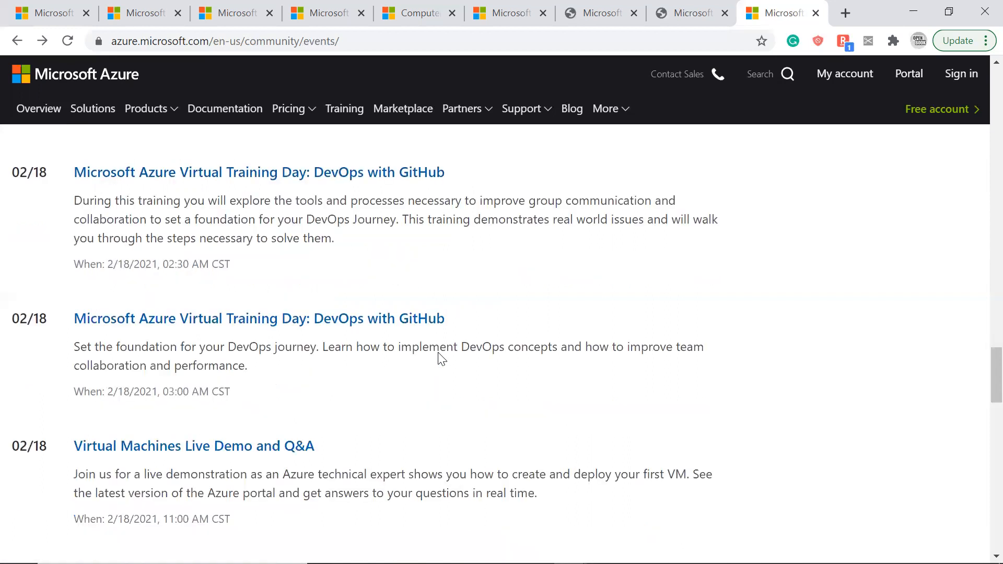
{"action": "scroll", "scroll_direction": "down", "scroll_amount": 3}
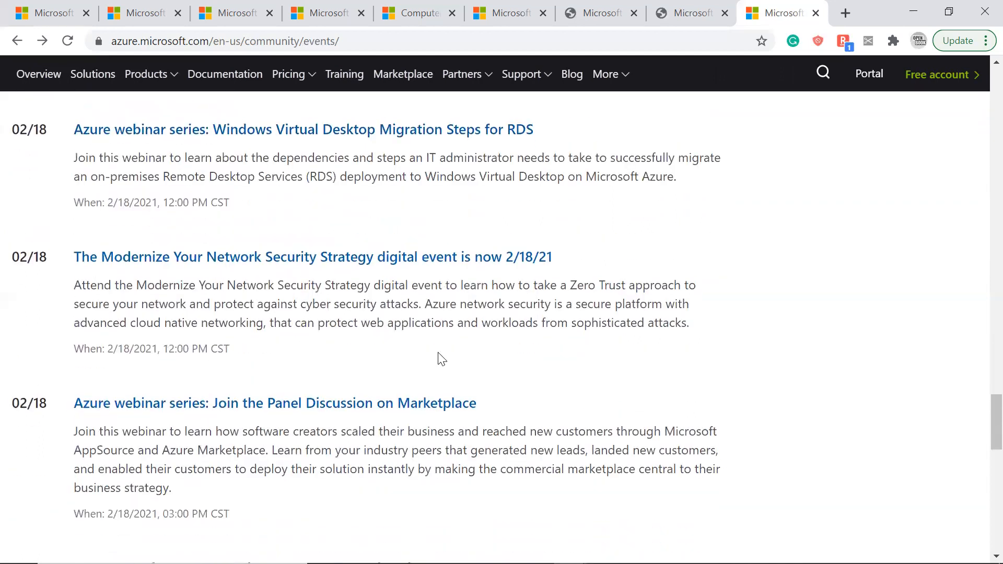
{"action": "scroll", "scroll_direction": "down", "scroll_amount": 3}
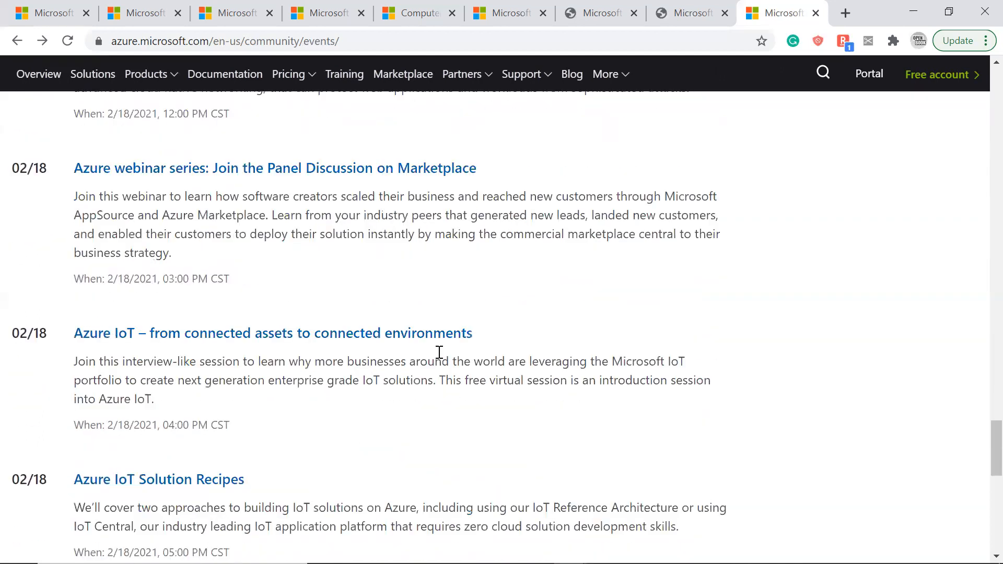
{"action": "scroll", "scroll_direction": "down", "scroll_amount": 3}
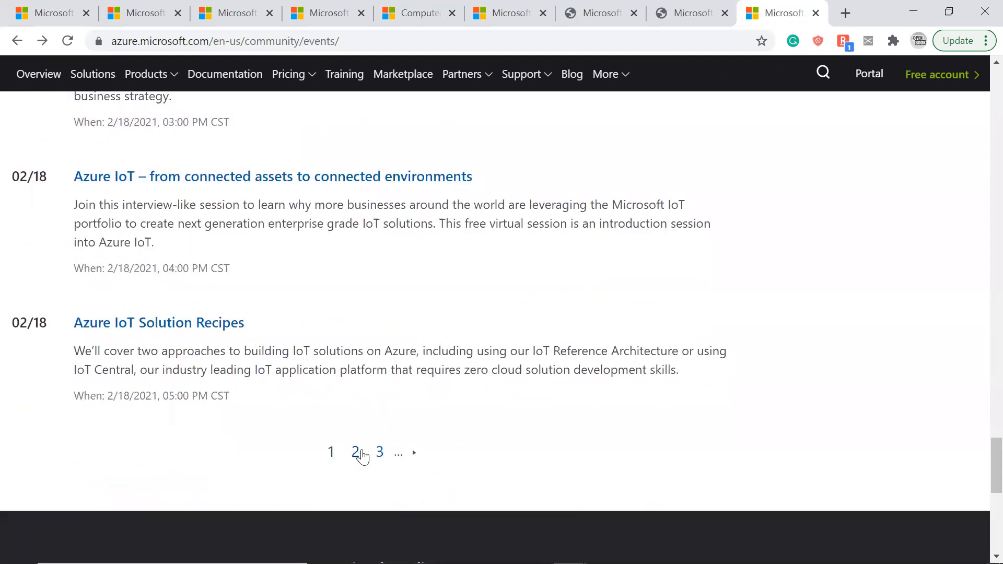
{"action": "mouse_move", "coordinate": [356, 453]}
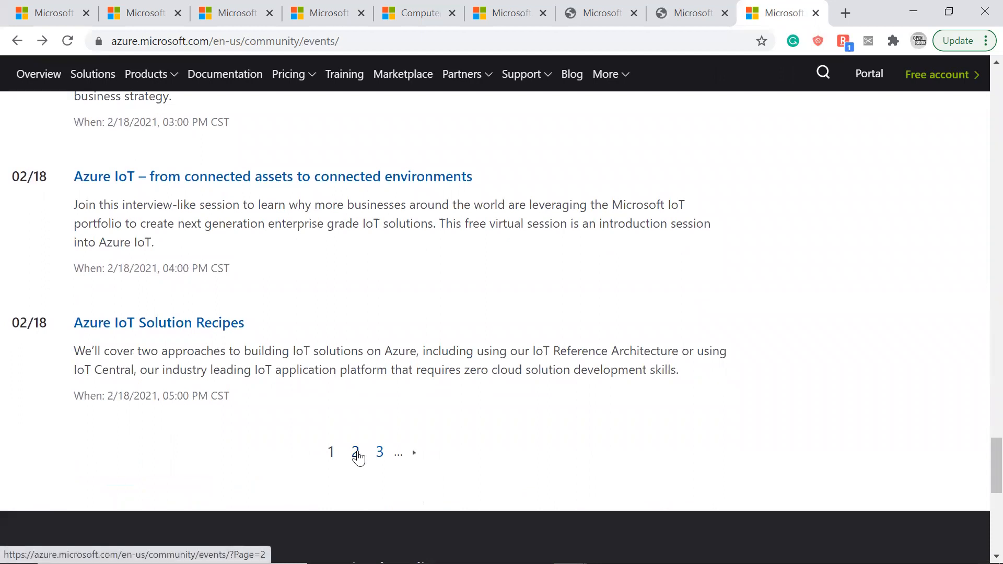
Step: Switch to the mktoevents.com tab showing the Virtual Training Day: Data Fundamentals registration
{"action": "left_click", "coordinate": [599, 12]}
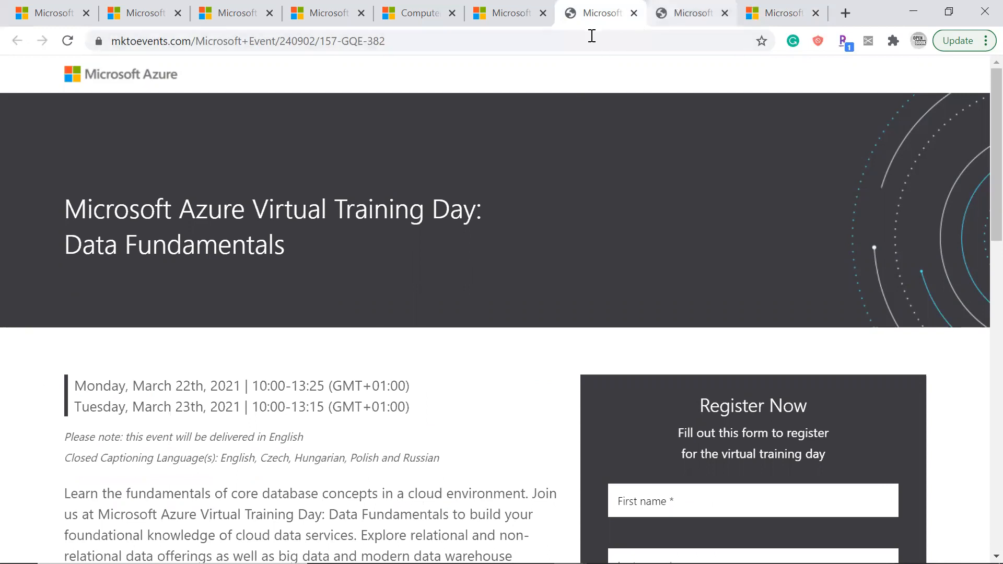
Step: Switch to the microsoftevents.com tab with the Azure Adventure Day (virtual) registration form
{"action": "left_click", "coordinate": [508, 12]}
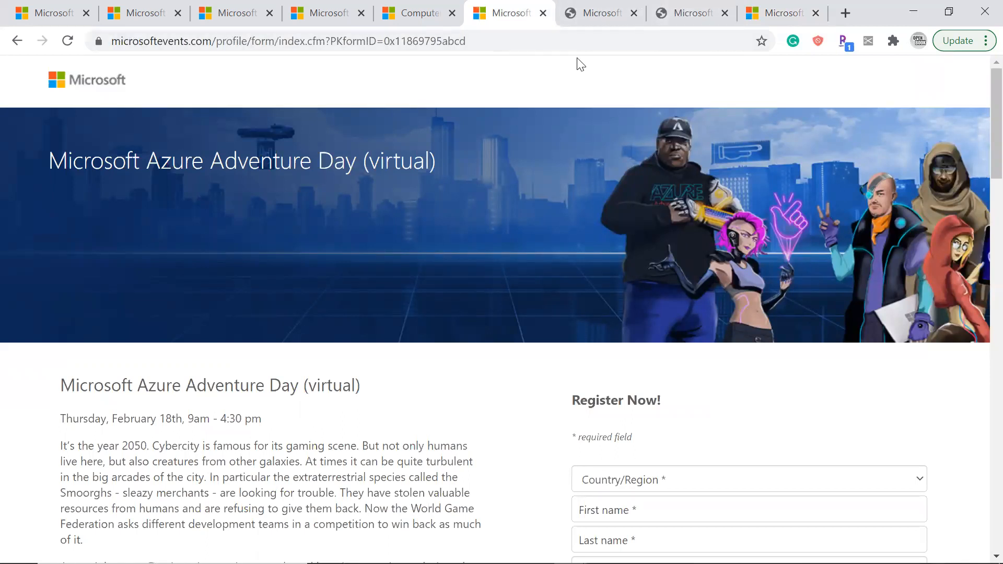
{"action": "mouse_move", "coordinate": [538, 228]}
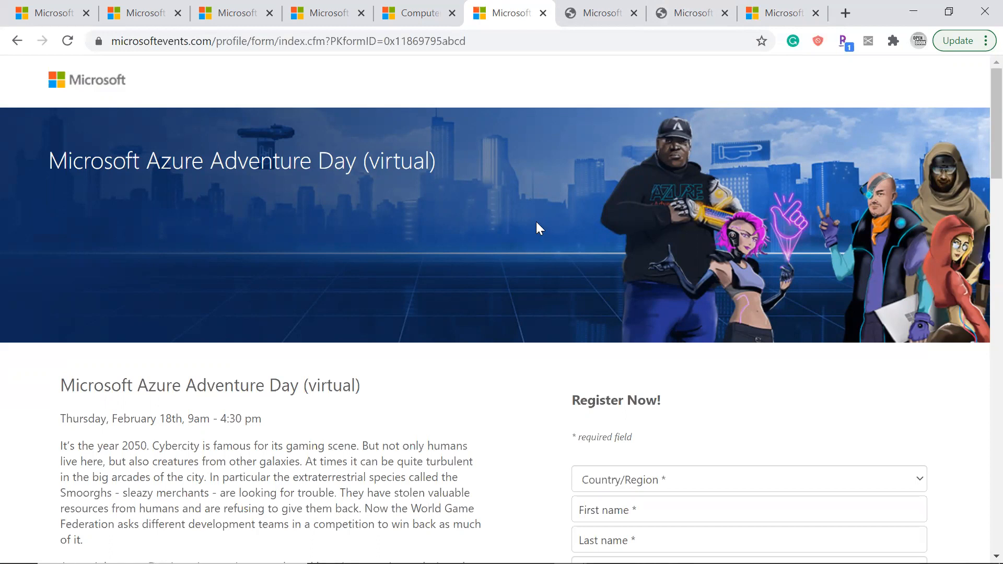
{"action": "mouse_move", "coordinate": [549, 203]}
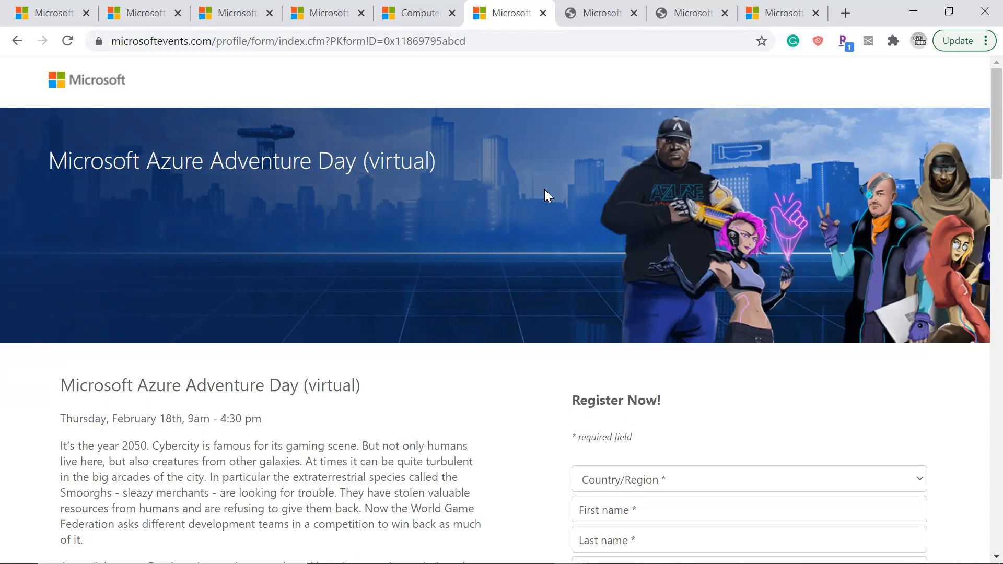
{"action": "mouse_move", "coordinate": [492, 429]}
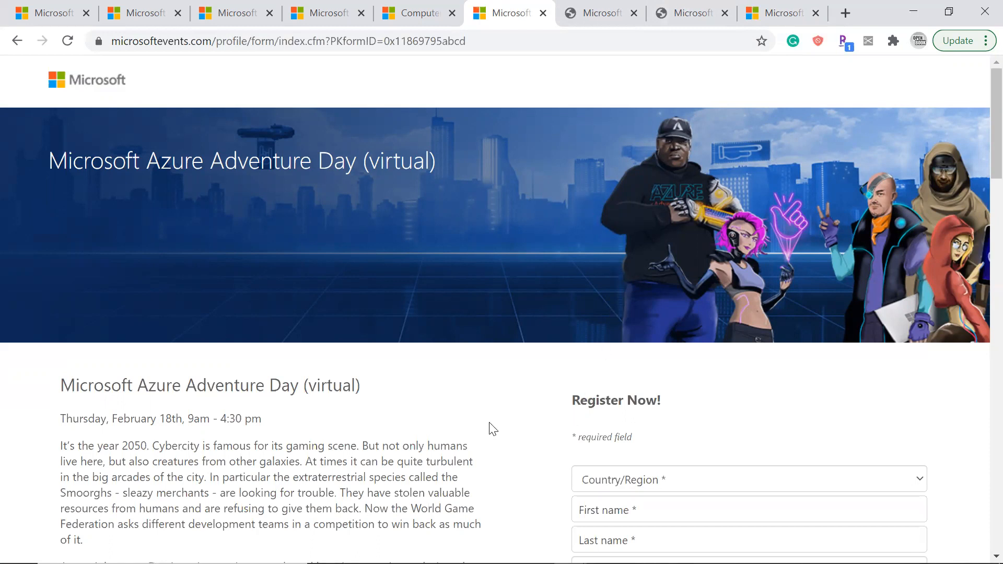
{"action": "mouse_move", "coordinate": [516, 397]}
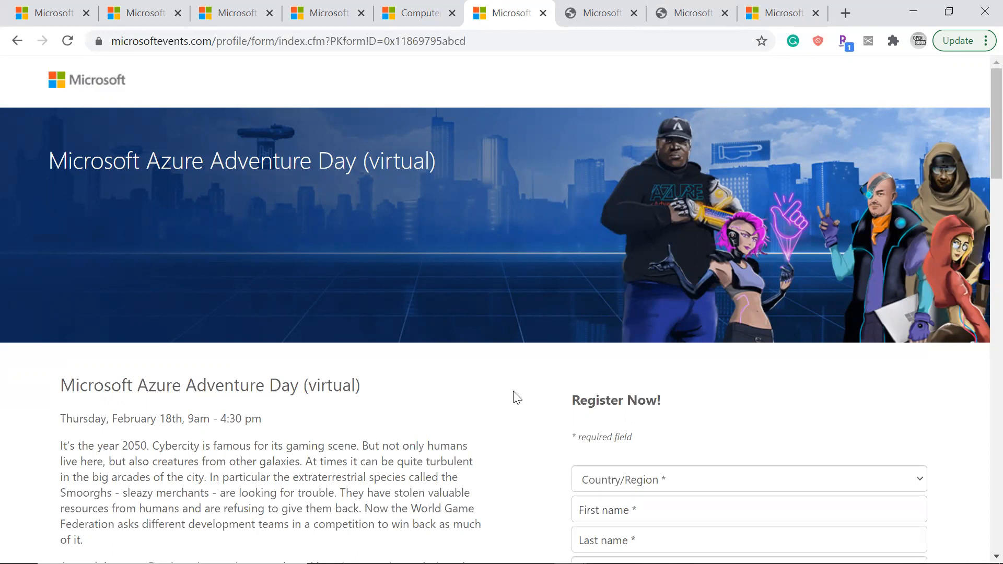
{"action": "mouse_move", "coordinate": [525, 391]}
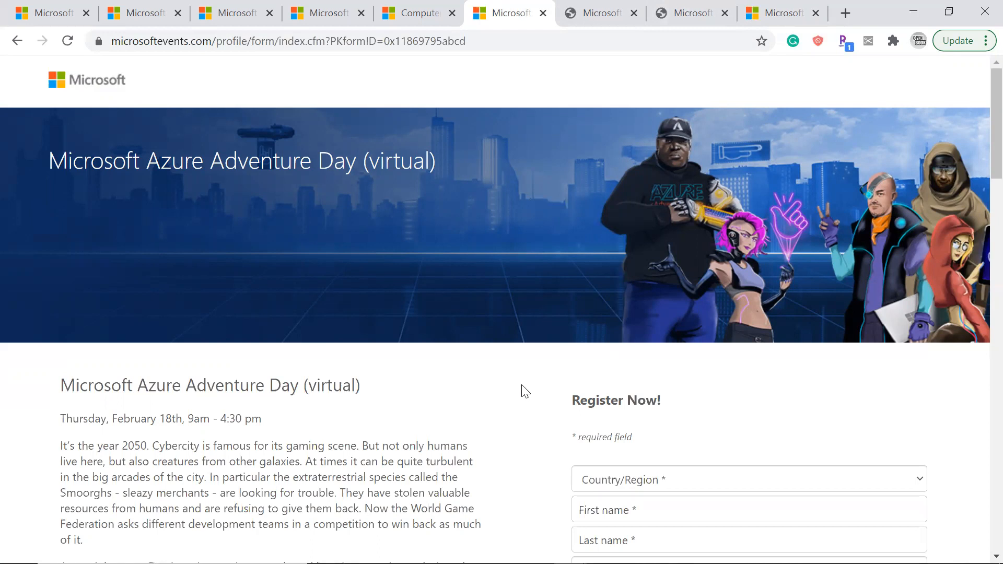
{"action": "mouse_move", "coordinate": [521, 391]}
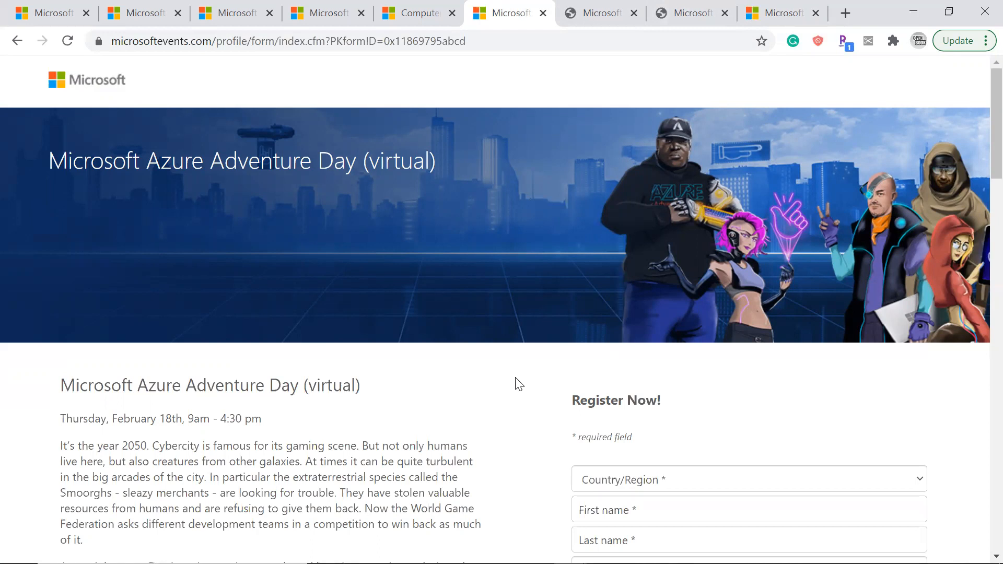
{"action": "mouse_move", "coordinate": [641, 389]}
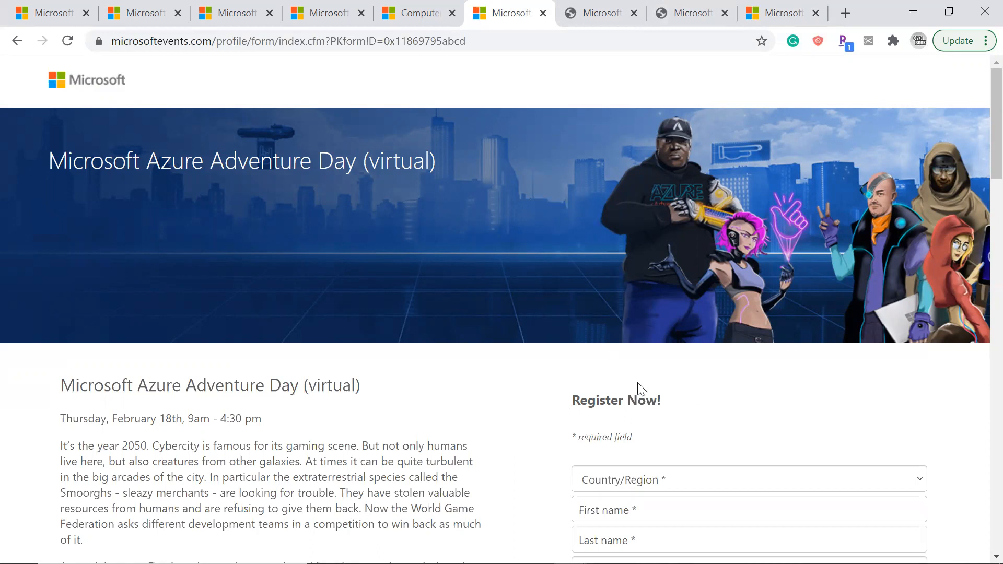
{"action": "mouse_move", "coordinate": [612, 433]}
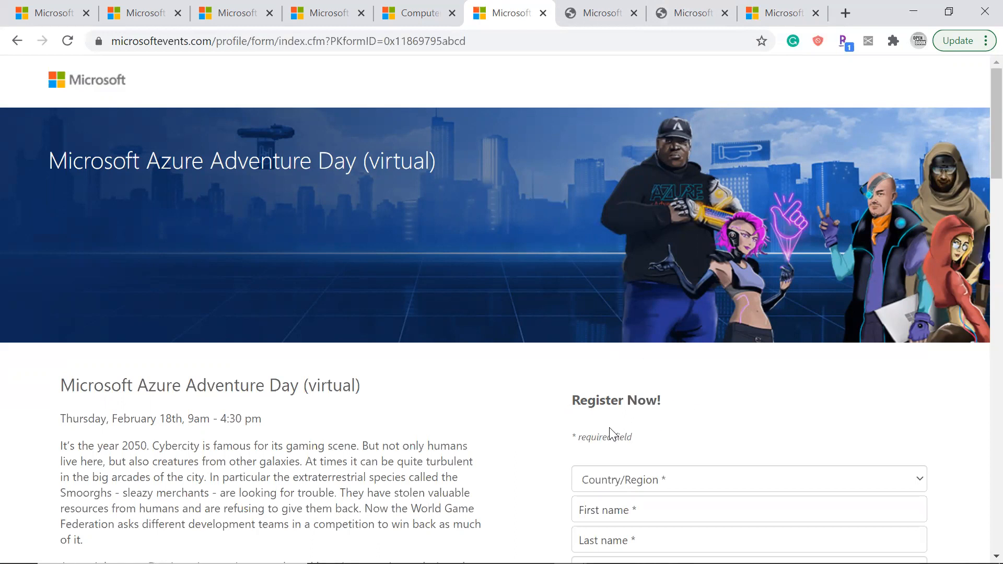
{"action": "mouse_move", "coordinate": [553, 399]}
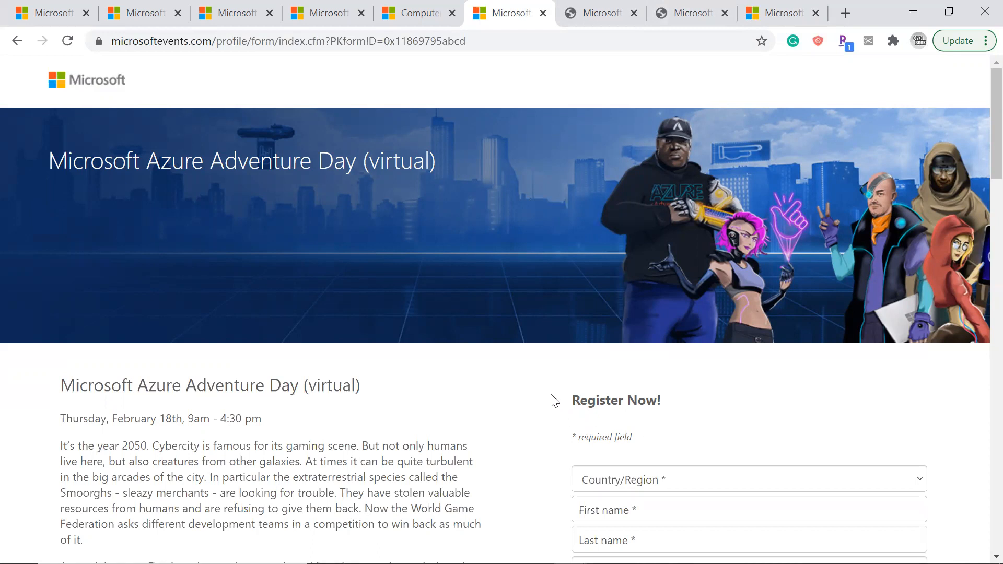
{"action": "mouse_move", "coordinate": [592, 351]}
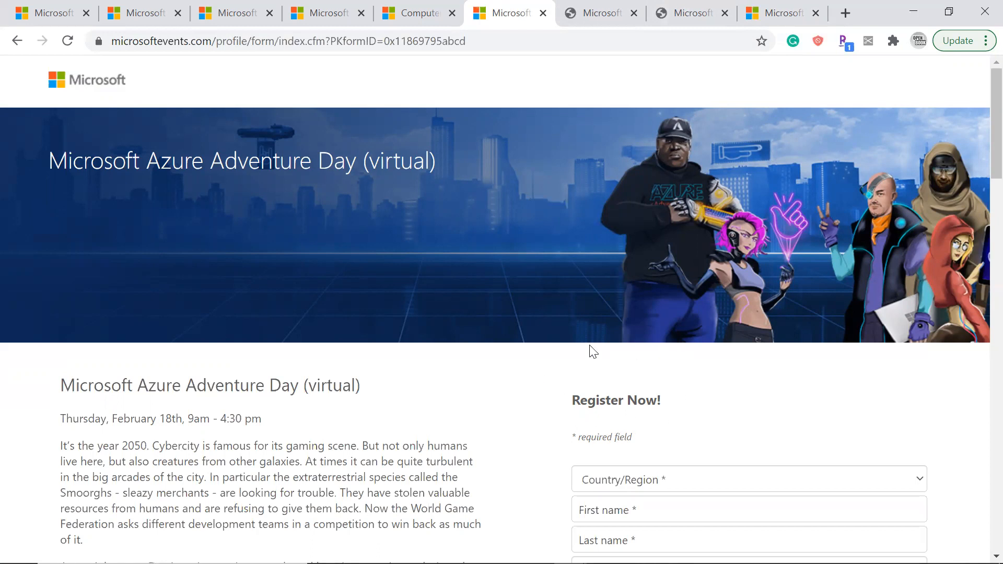
{"action": "mouse_move", "coordinate": [546, 475]}
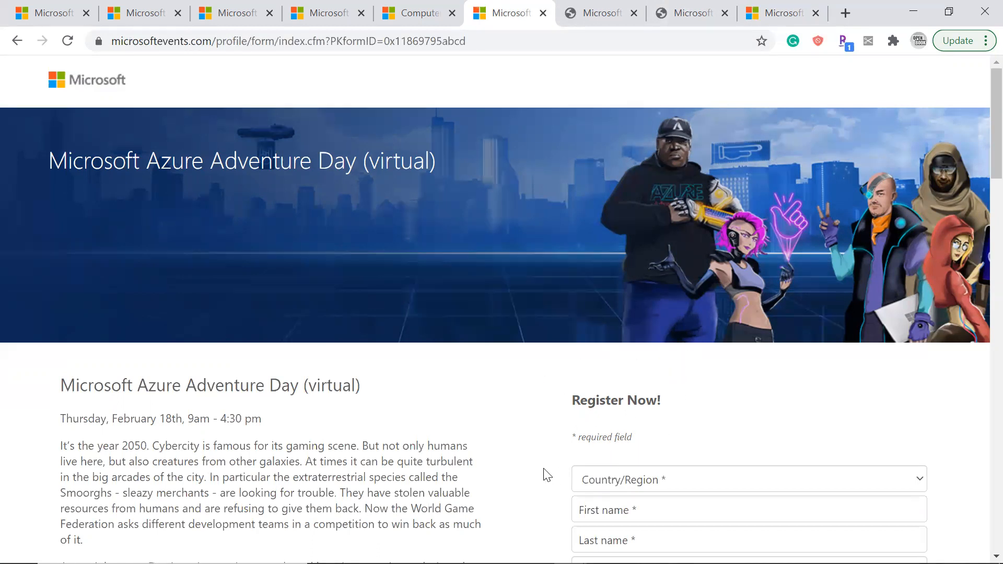
{"action": "mouse_move", "coordinate": [695, 393]}
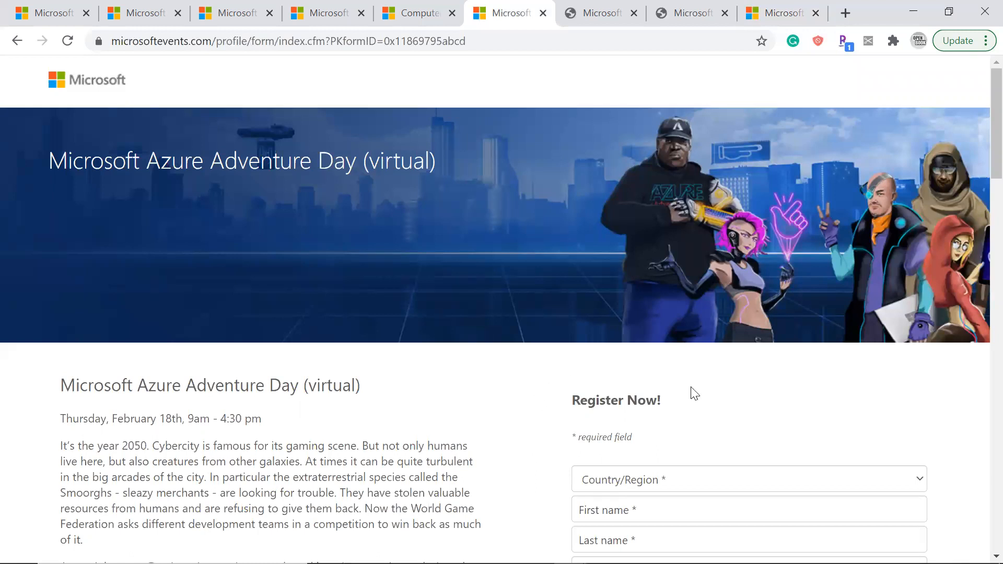
{"action": "mouse_move", "coordinate": [644, 437]}
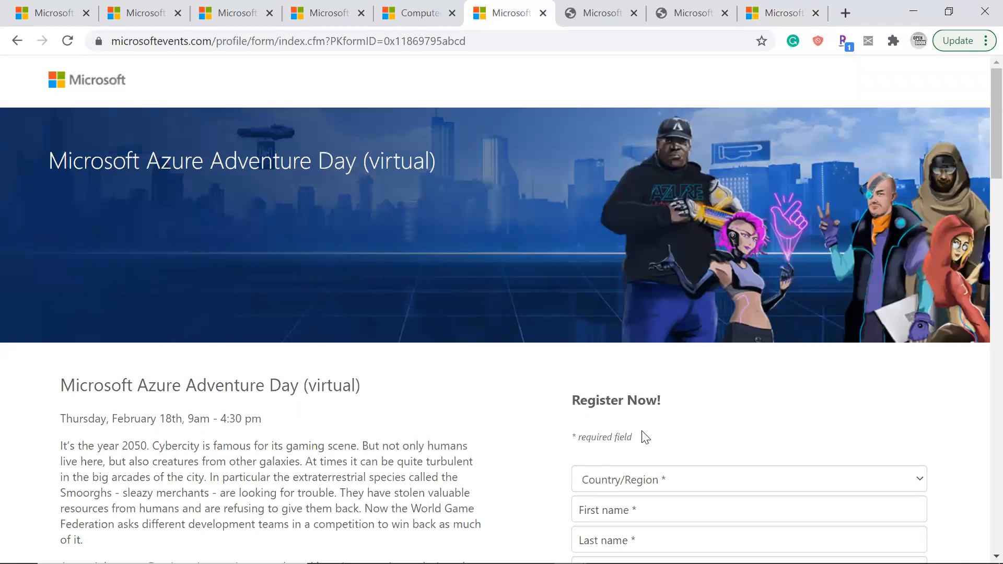
{"action": "mouse_move", "coordinate": [587, 457]}
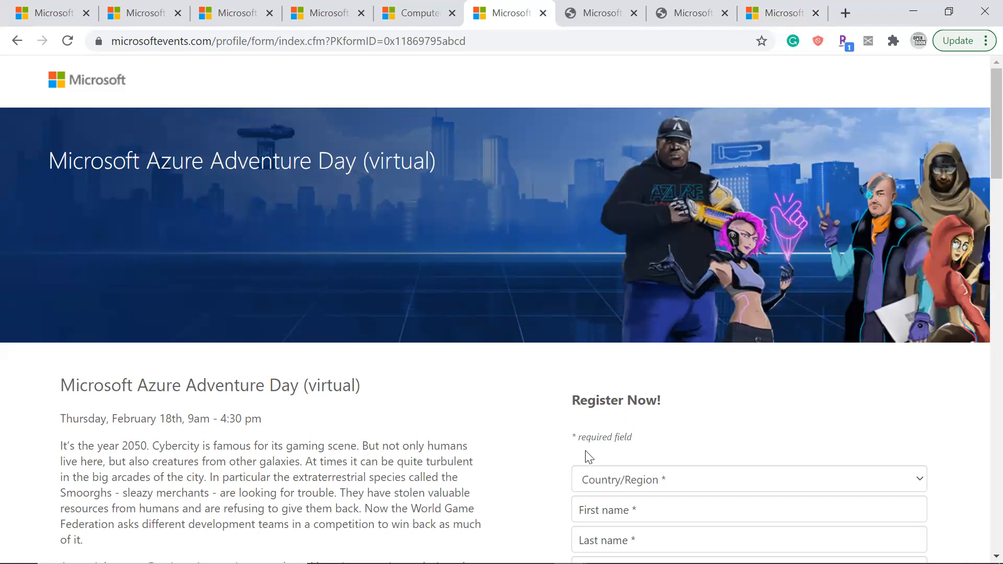
{"action": "mouse_move", "coordinate": [728, 344]}
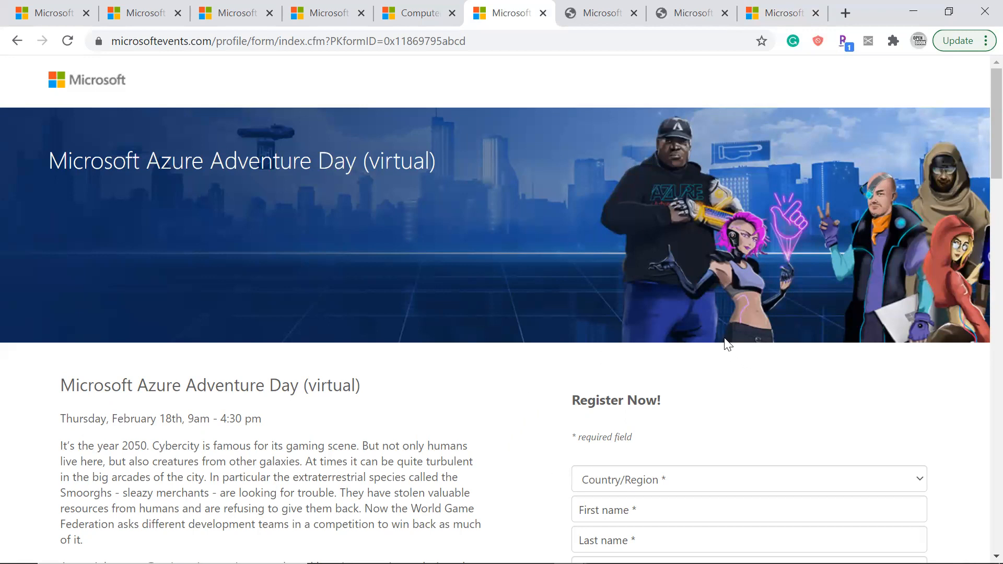
{"action": "mouse_move", "coordinate": [614, 67]}
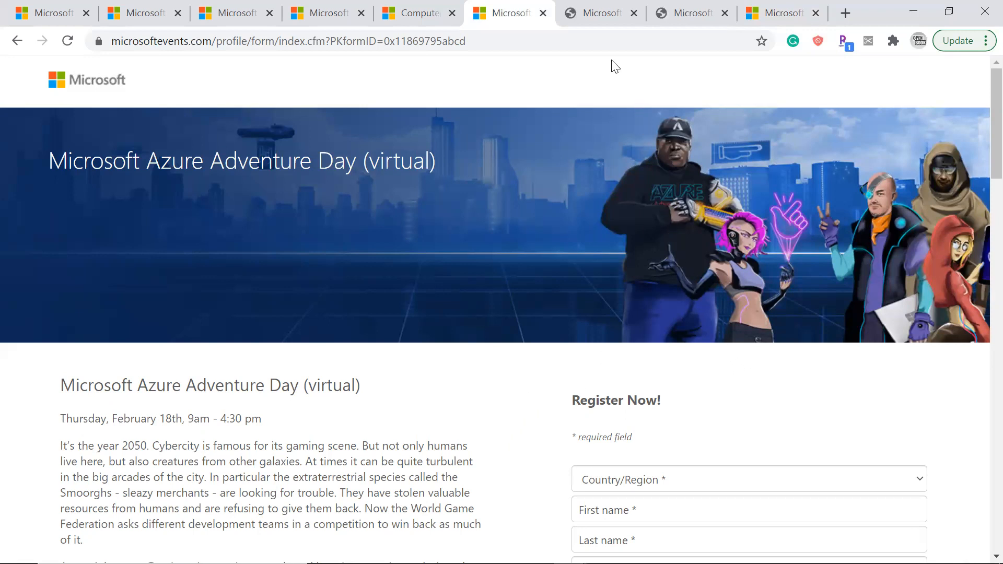
{"action": "mouse_move", "coordinate": [600, 13]}
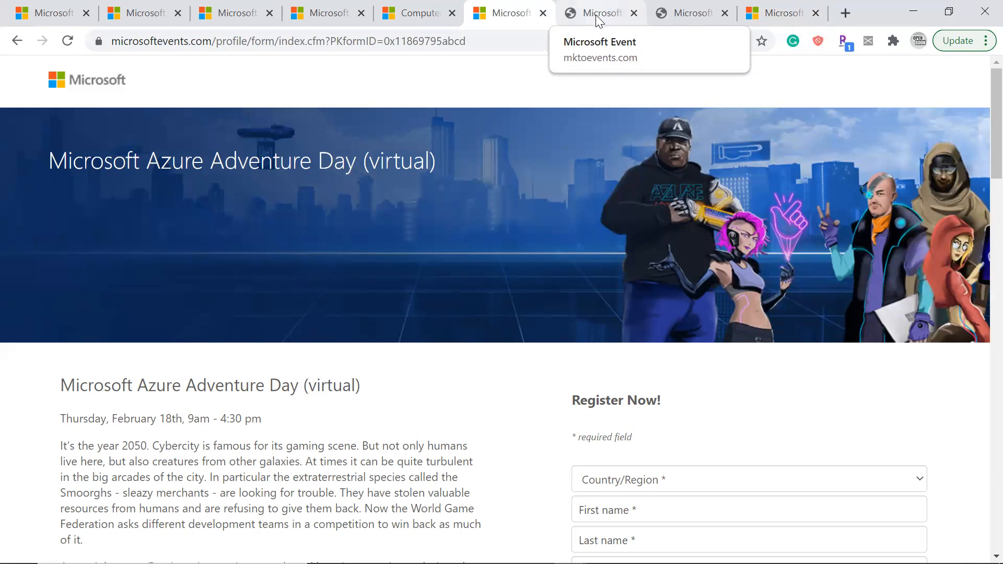
{"action": "mouse_move", "coordinate": [690, 12]}
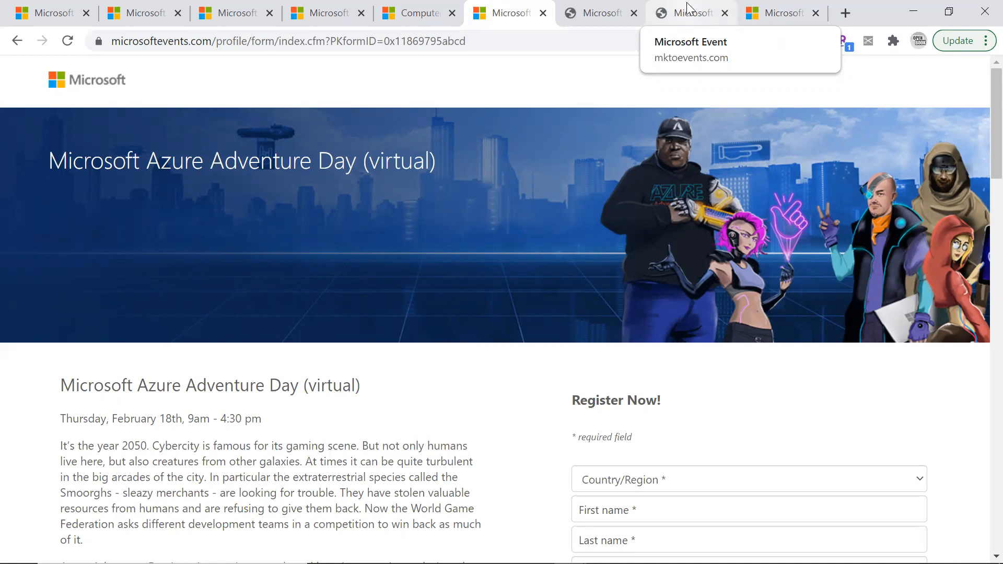
{"action": "mouse_move", "coordinate": [688, 12]}
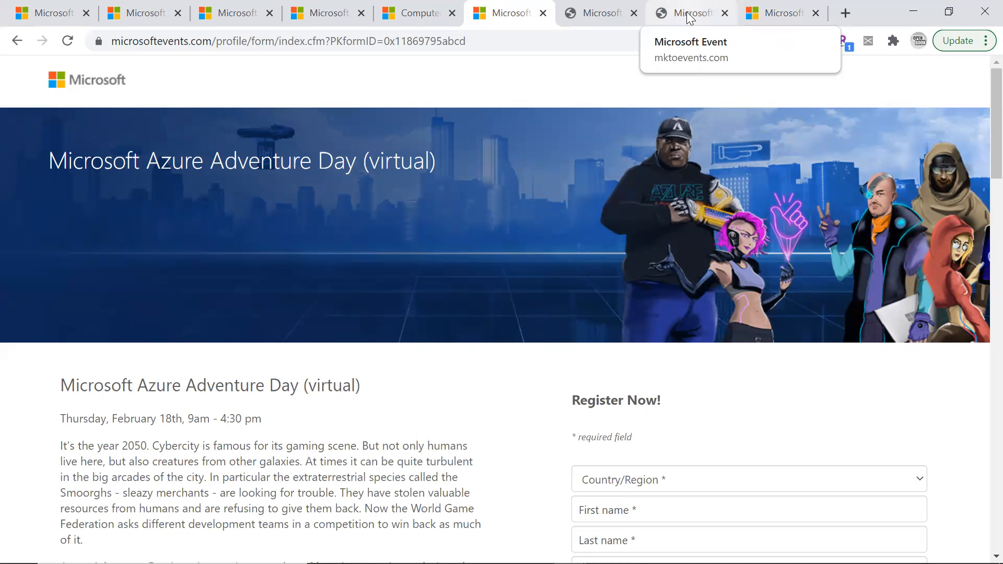